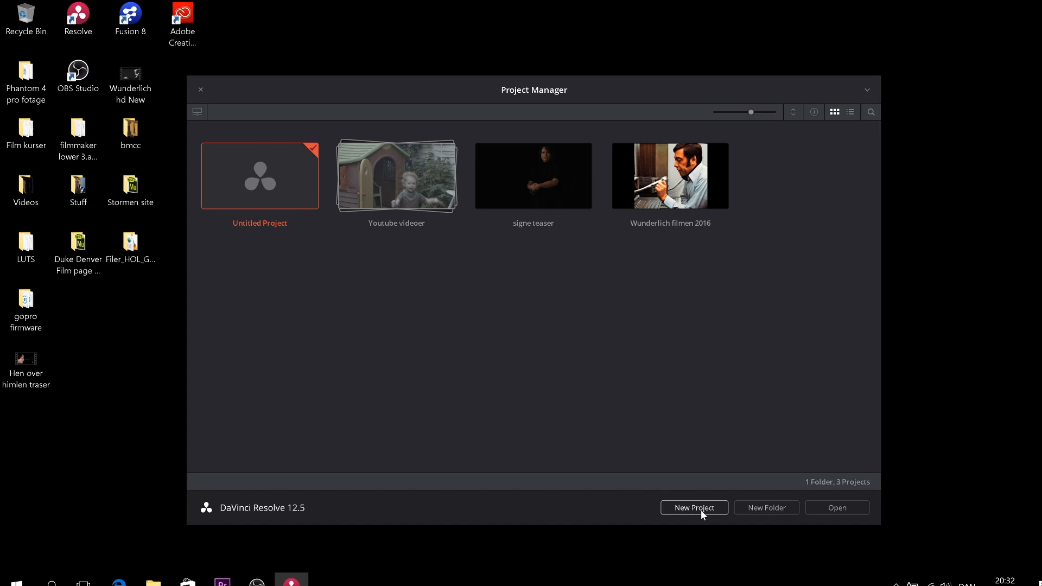
mouse_move(694, 508)
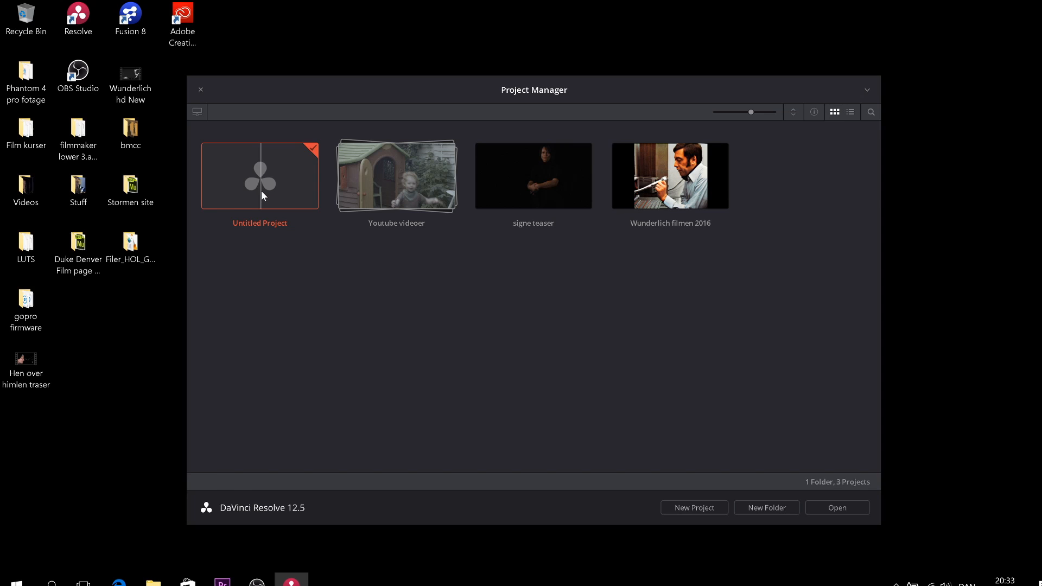
Open the Untitled Project from the Project Manager onto the empty Media page
double_click(259, 176)
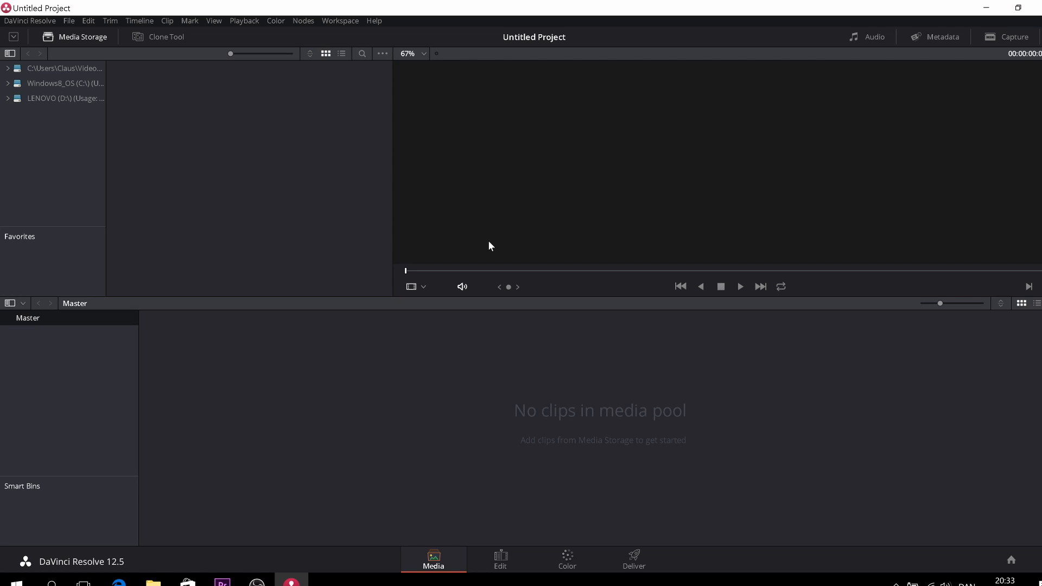
mouse_move(424, 565)
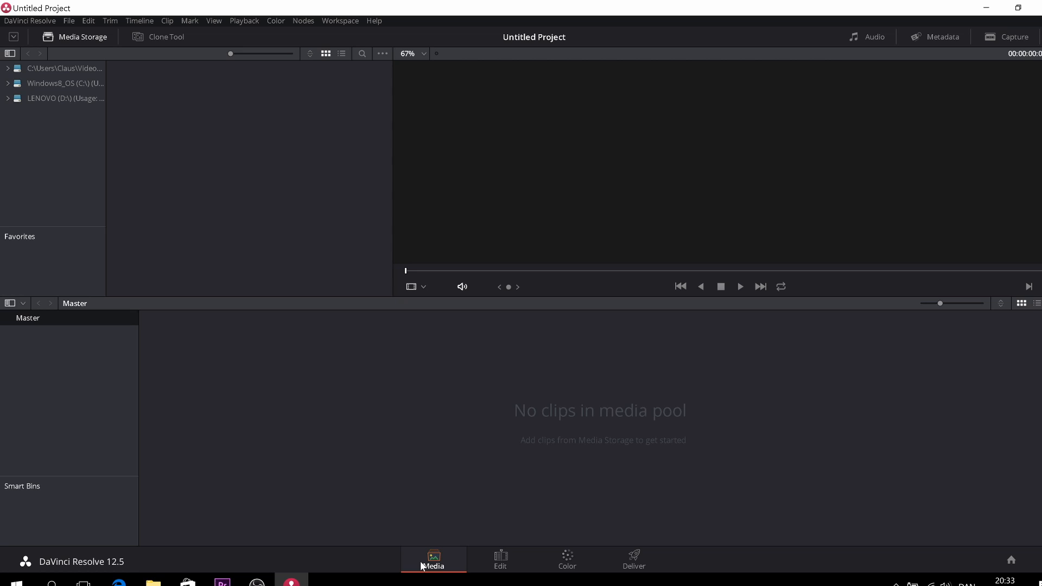
mouse_move(127, 325)
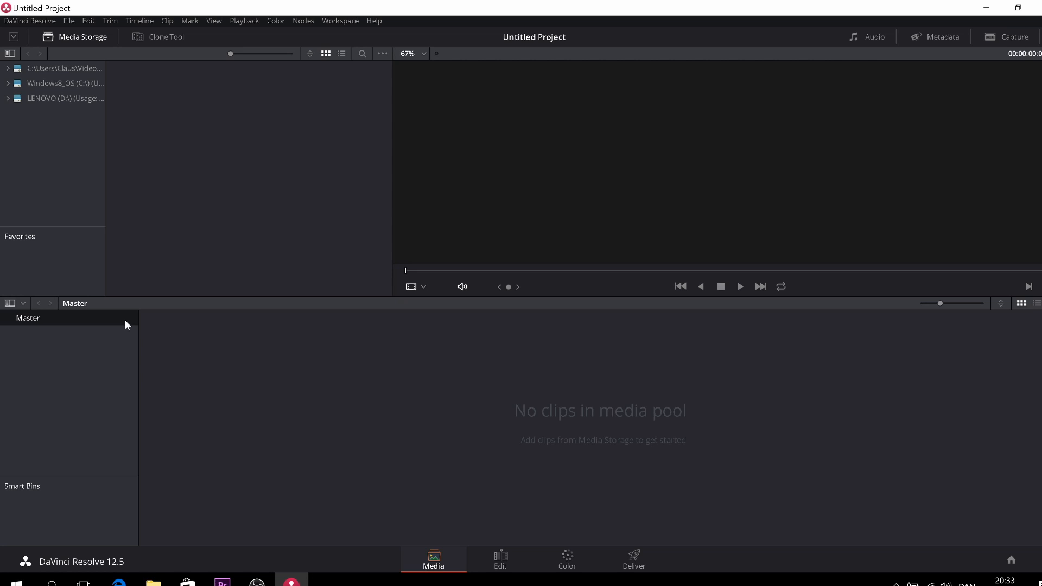
mouse_move(223, 201)
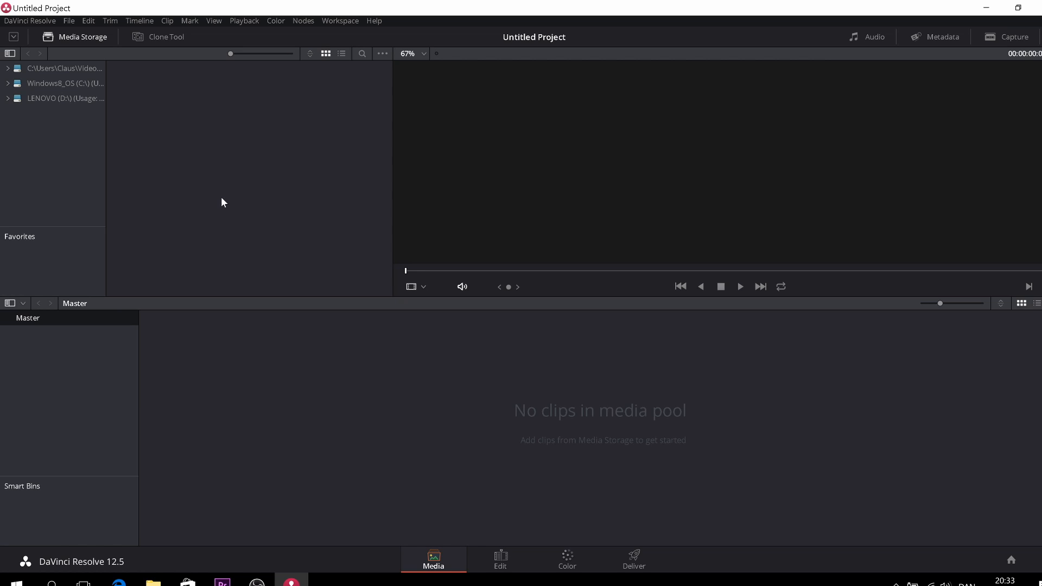
mouse_move(637, 430)
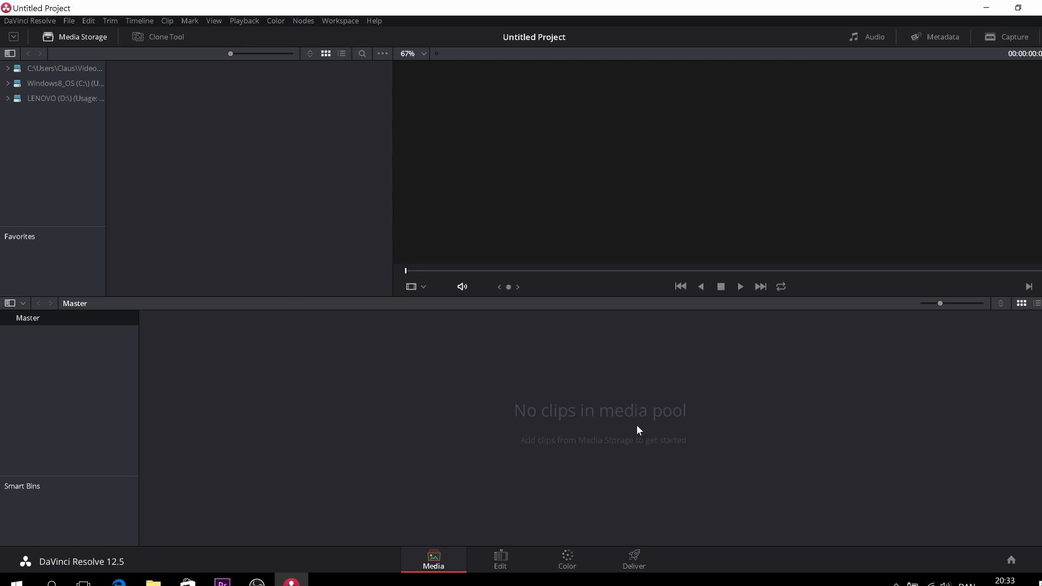
Switch to the Edit page, toggle Media Pool and Effects Library, and browse transitions
click(500, 561)
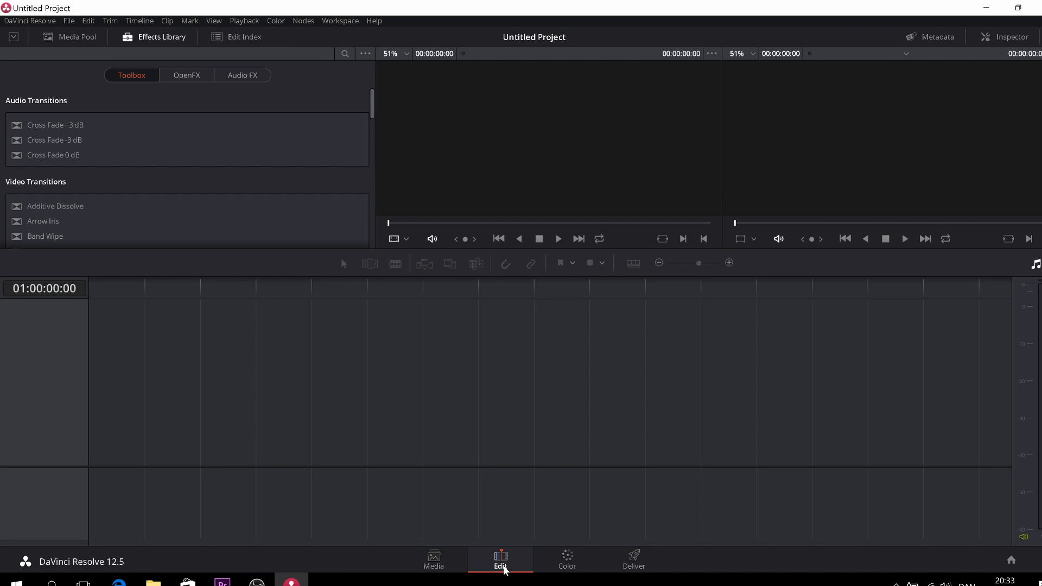
mouse_move(465, 505)
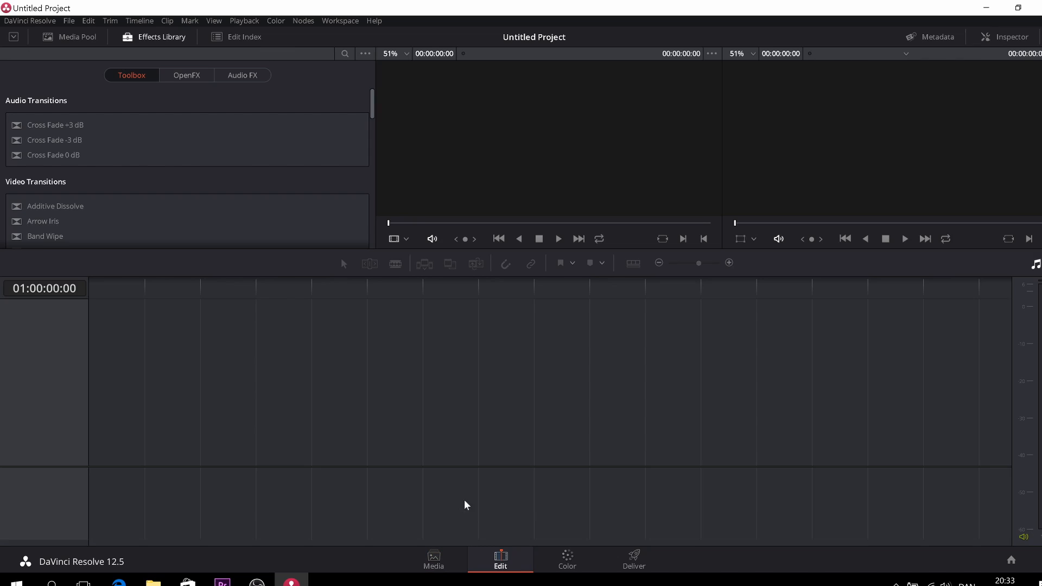
click(77, 36)
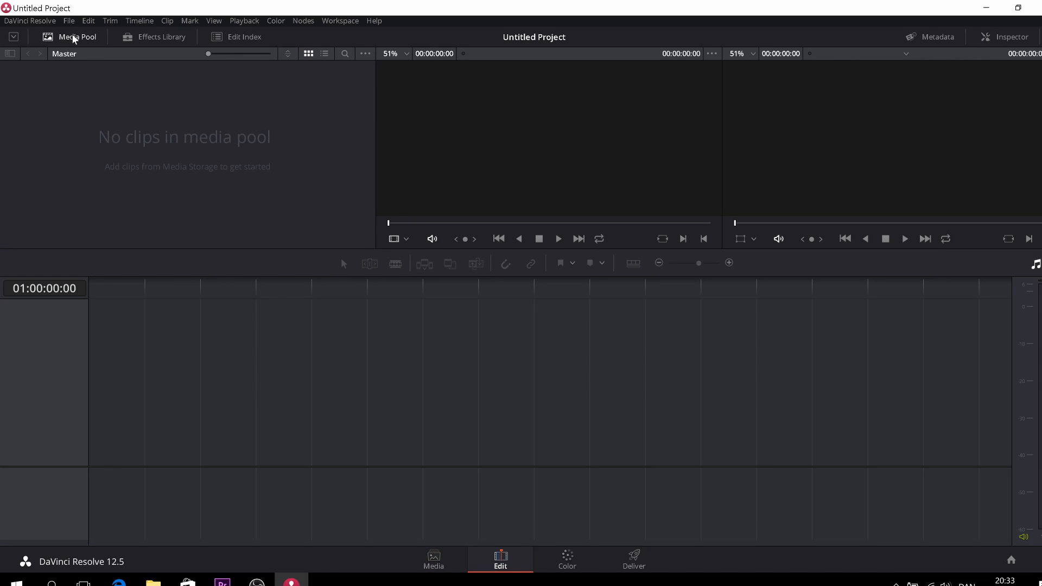
mouse_move(128, 113)
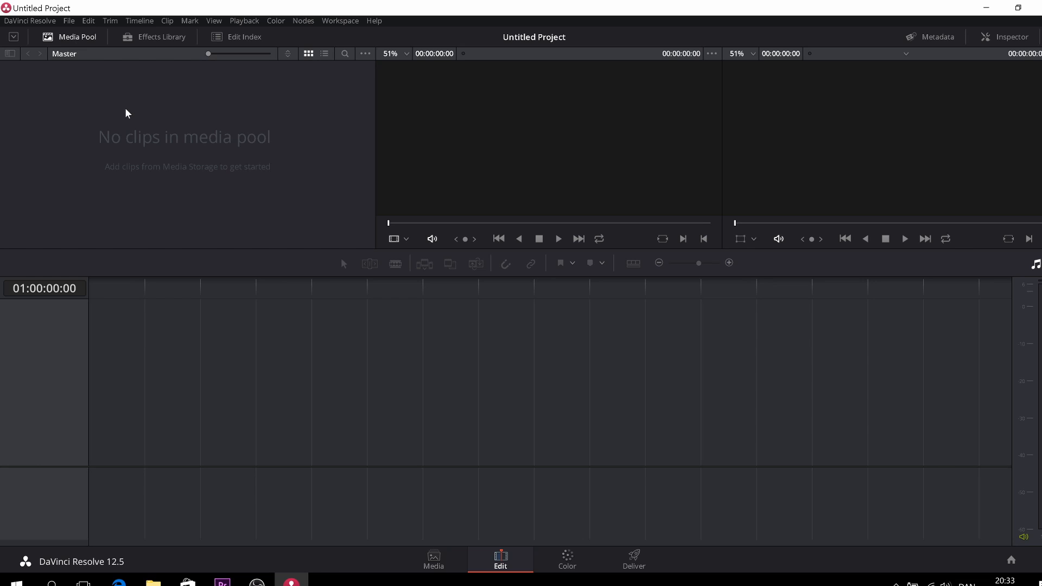
mouse_move(474, 136)
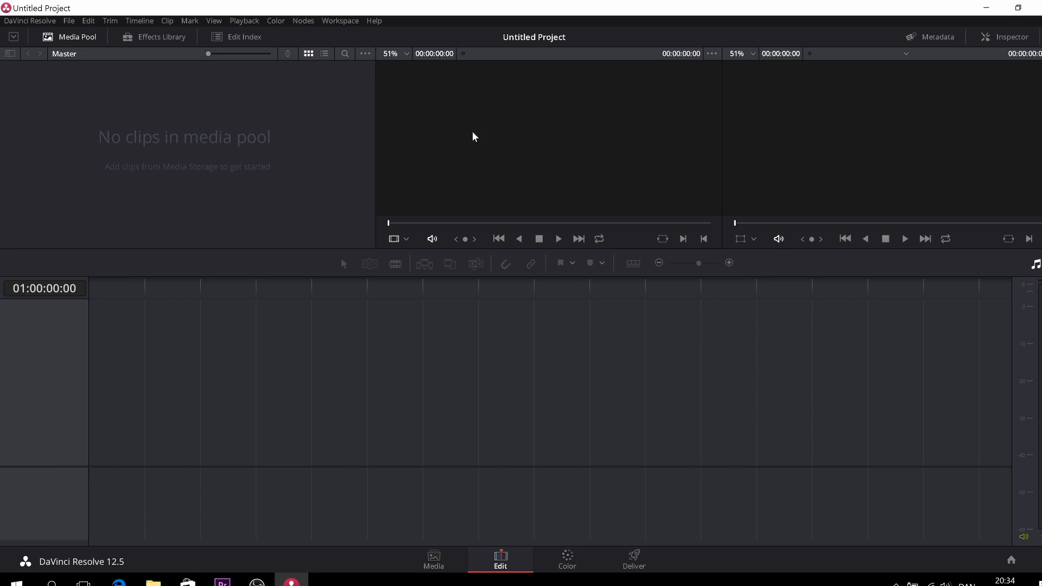
mouse_move(483, 145)
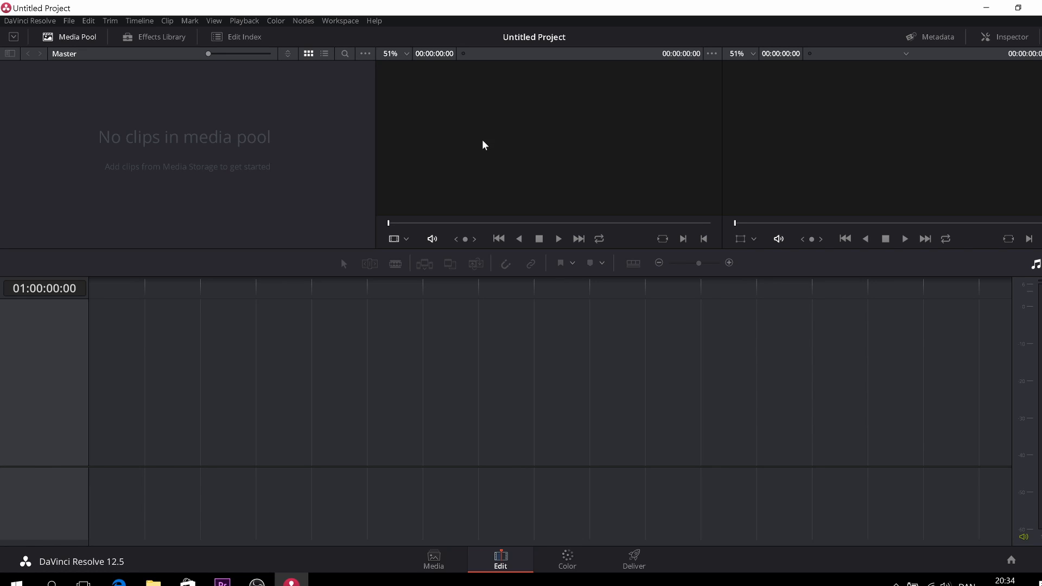
mouse_move(785, 118)
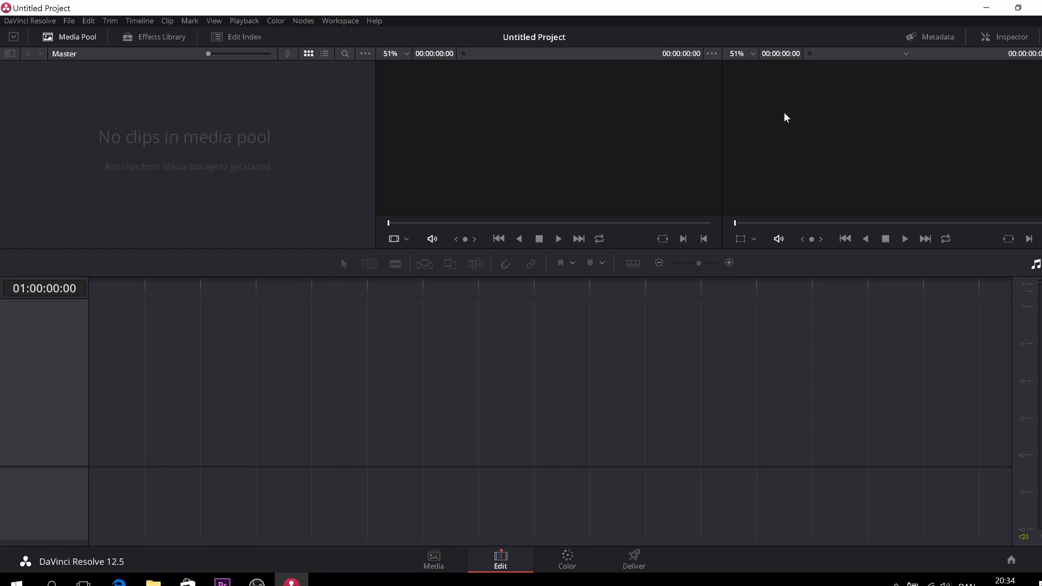
mouse_move(850, 124)
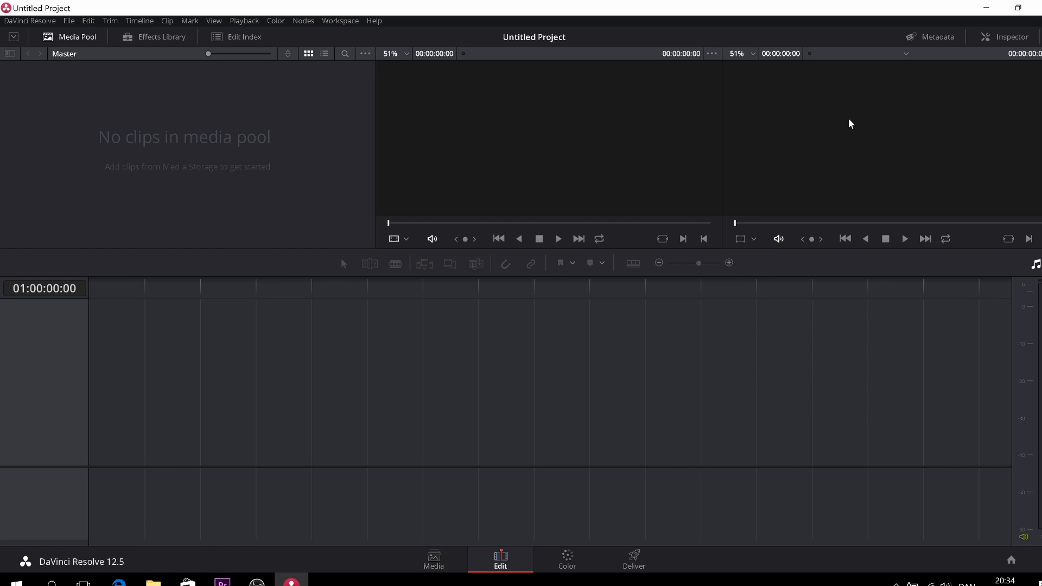
mouse_move(443, 430)
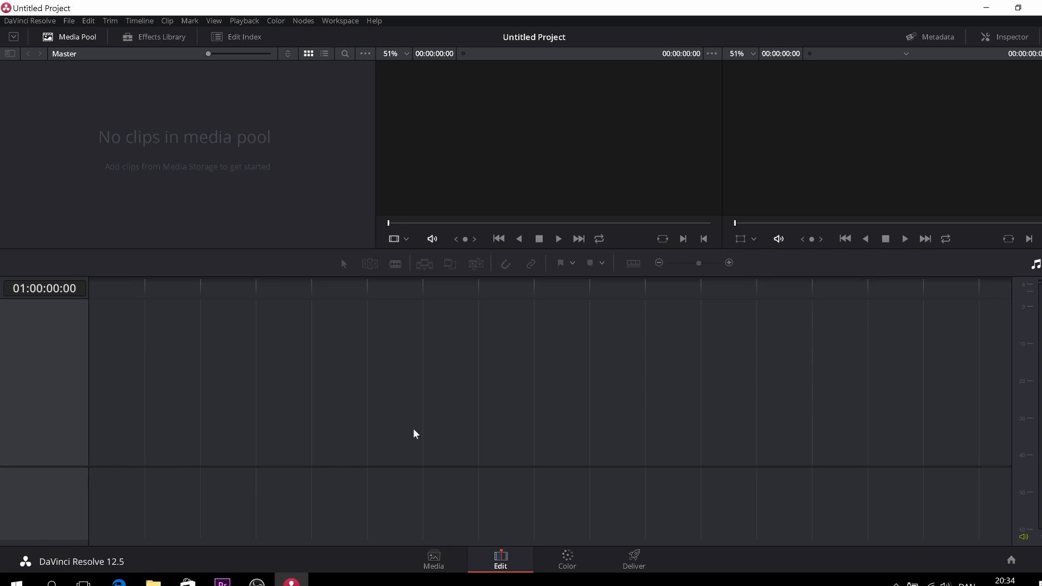
click(161, 36)
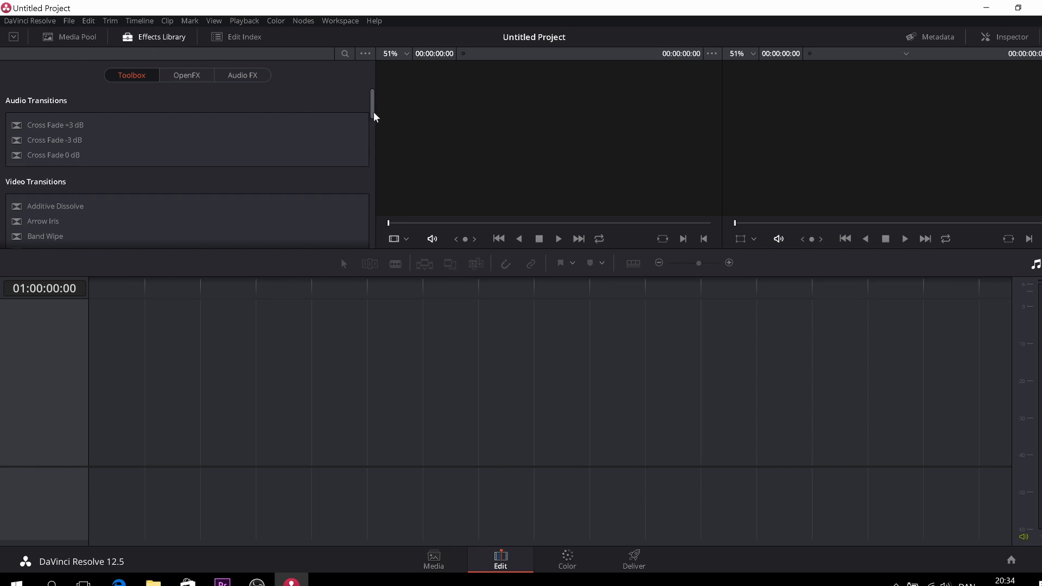
scroll(down, 3)
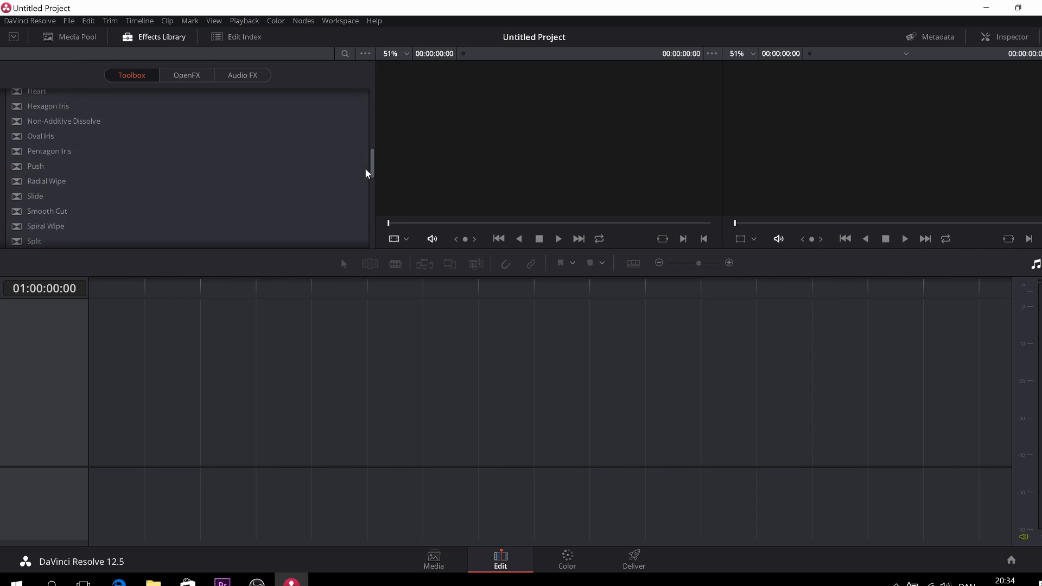
scroll(down, 3)
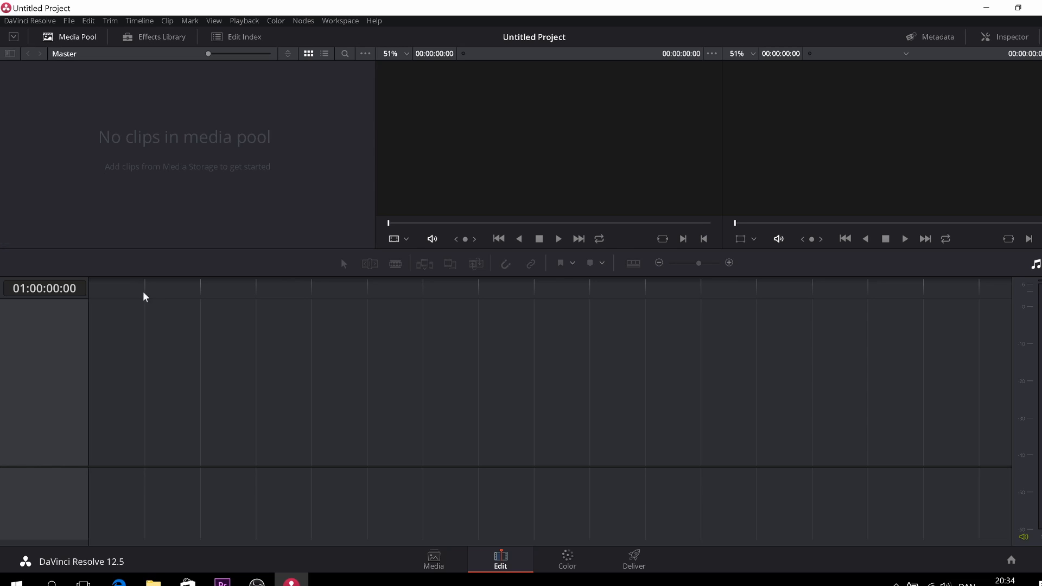
Switch to the Color page showing primary color wheels and the waveform scope
click(566, 560)
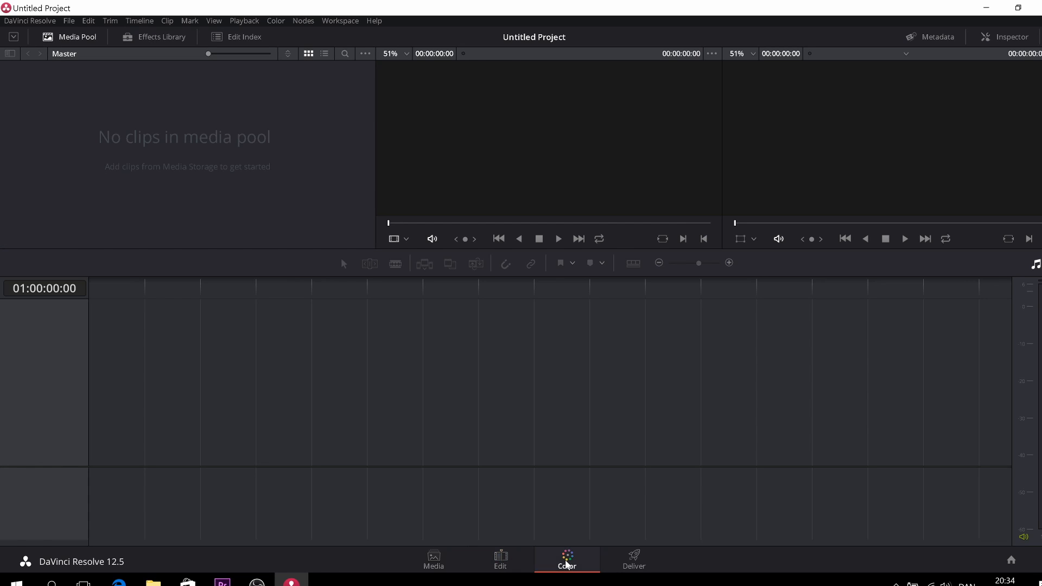
click(565, 558)
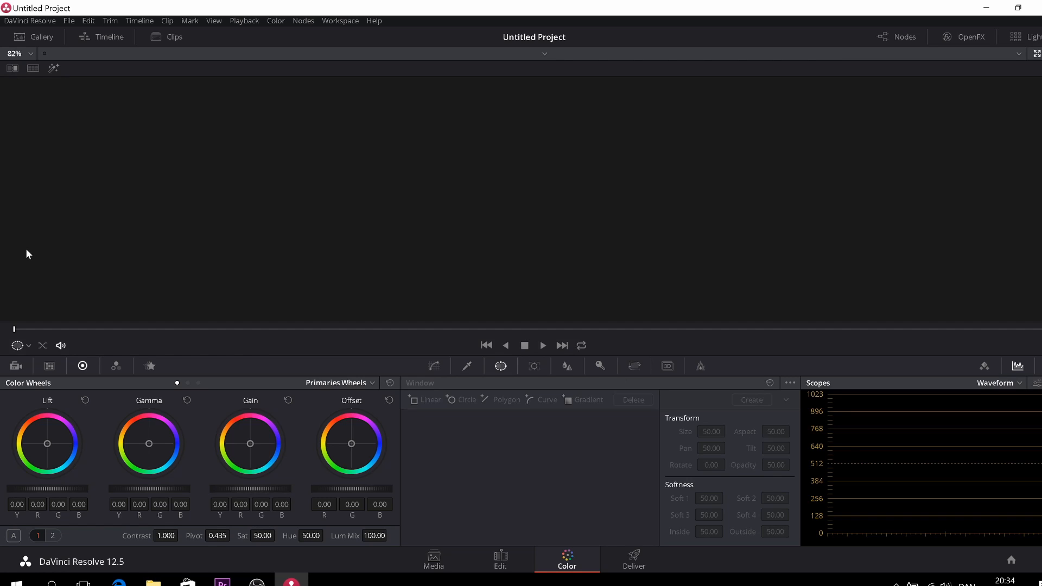
mouse_move(53, 228)
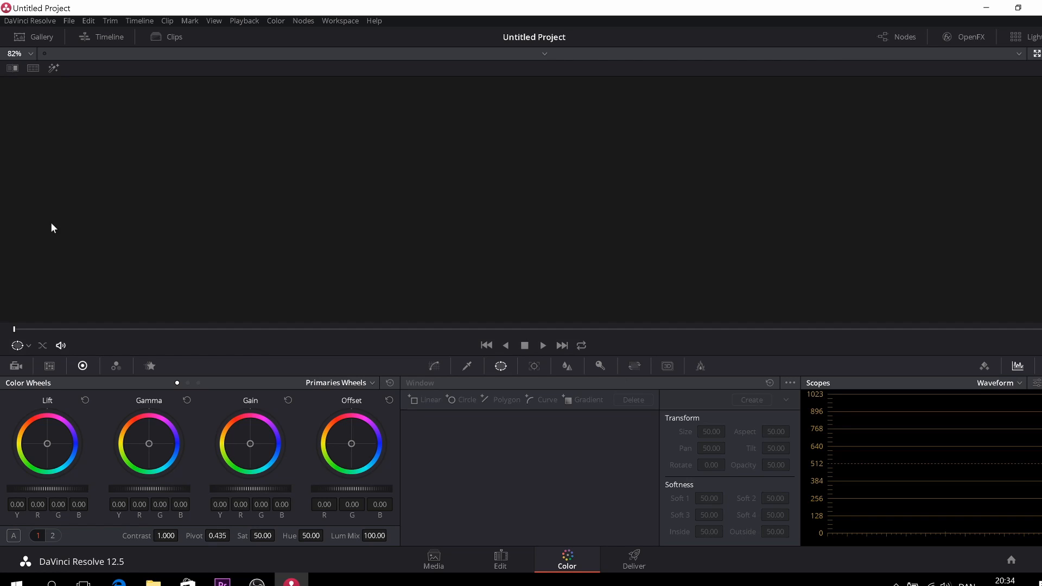
mouse_move(447, 222)
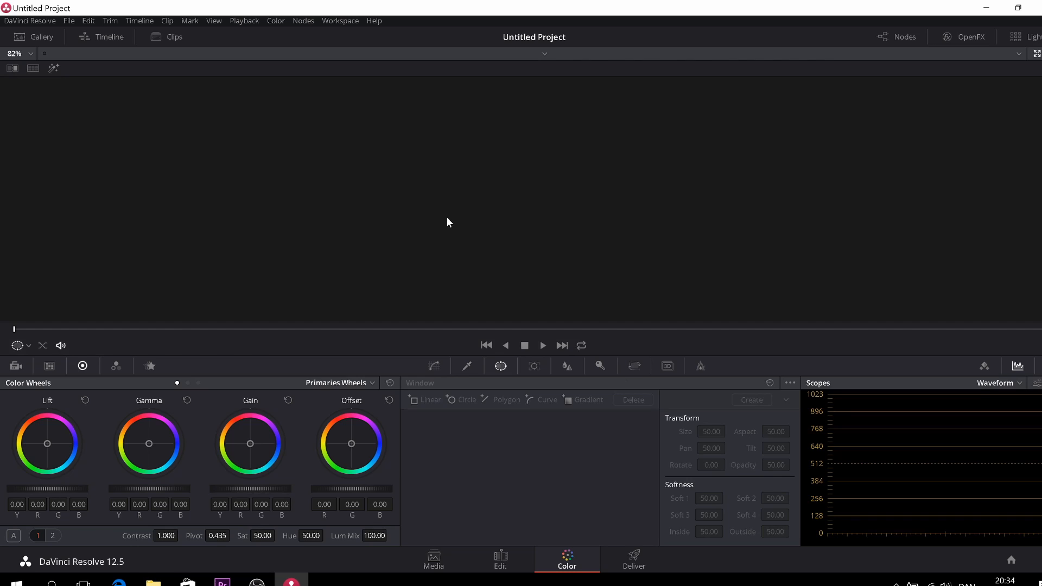
mouse_move(116, 437)
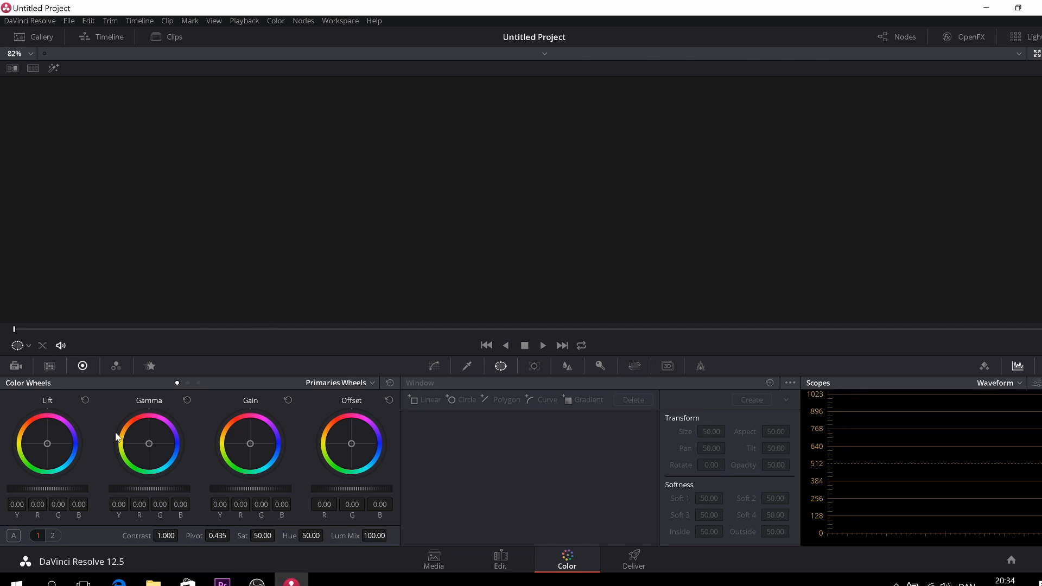
mouse_move(83, 425)
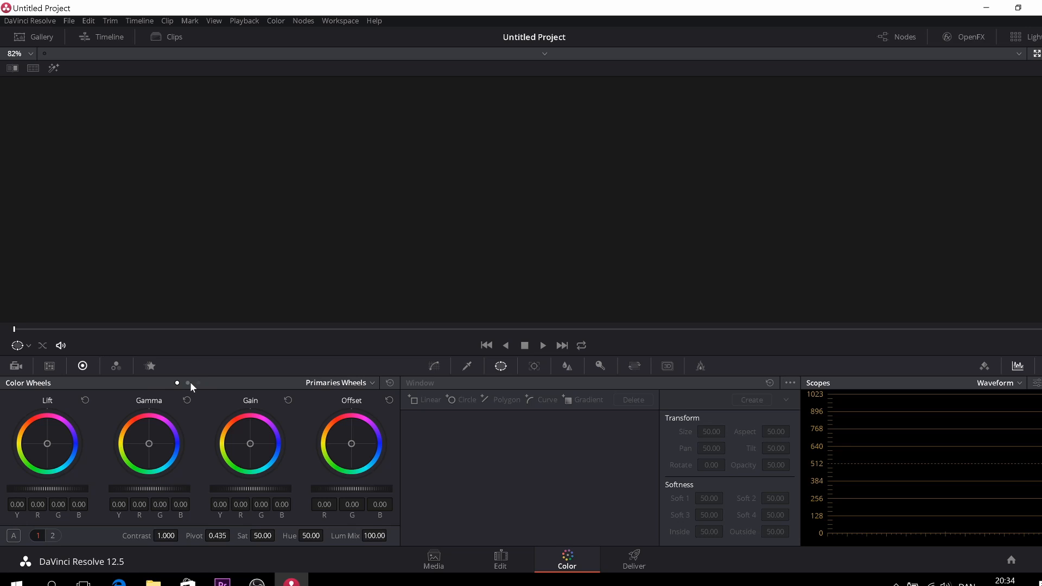
Browse Log wheels, primary wheels, RGB Mixer, Motion Effects, Curves, Qualifier and Window palettes
click(188, 382)
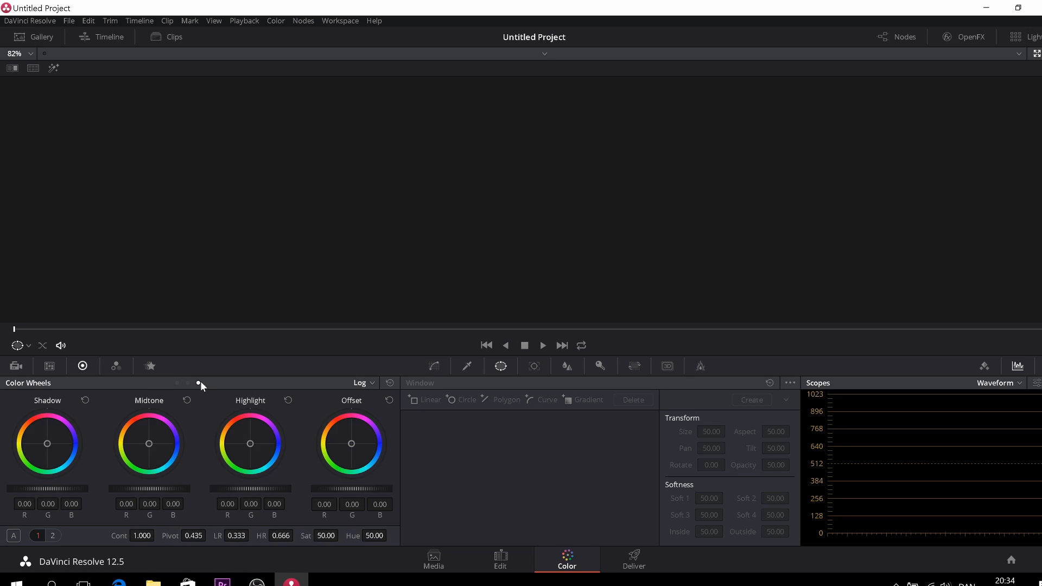
click(362, 383)
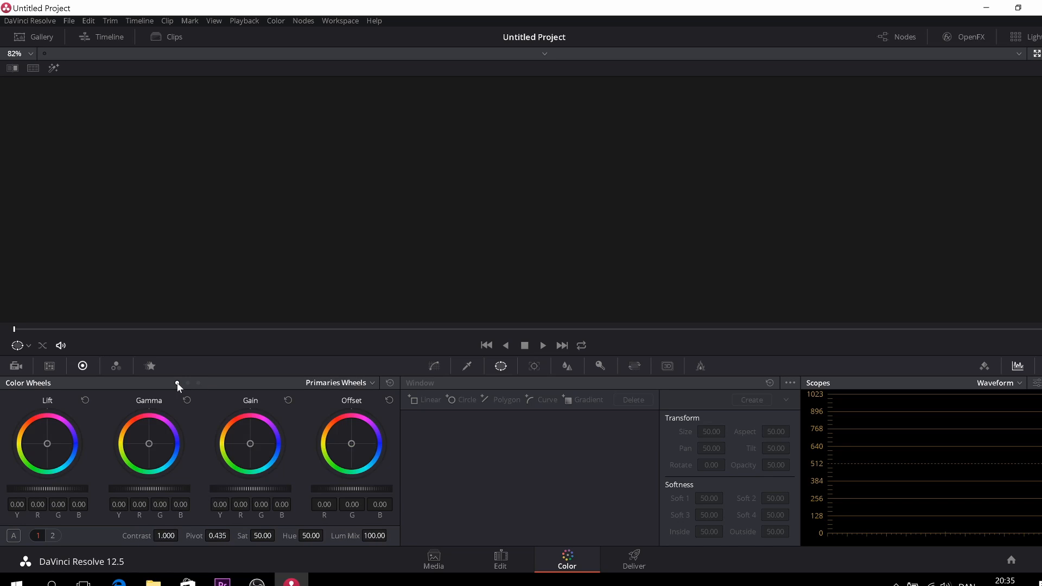
click(116, 367)
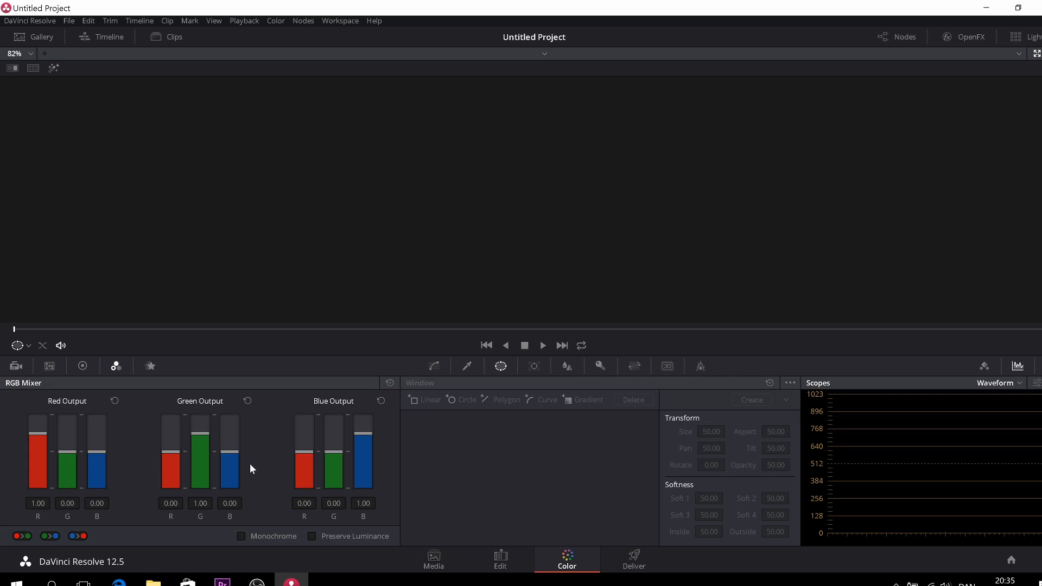
click(148, 366)
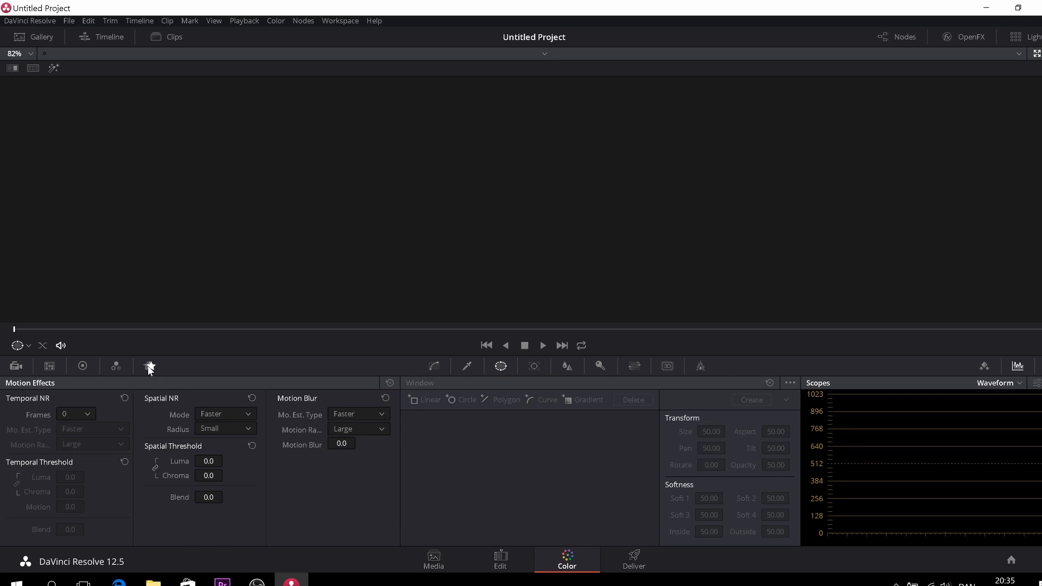
mouse_move(114, 384)
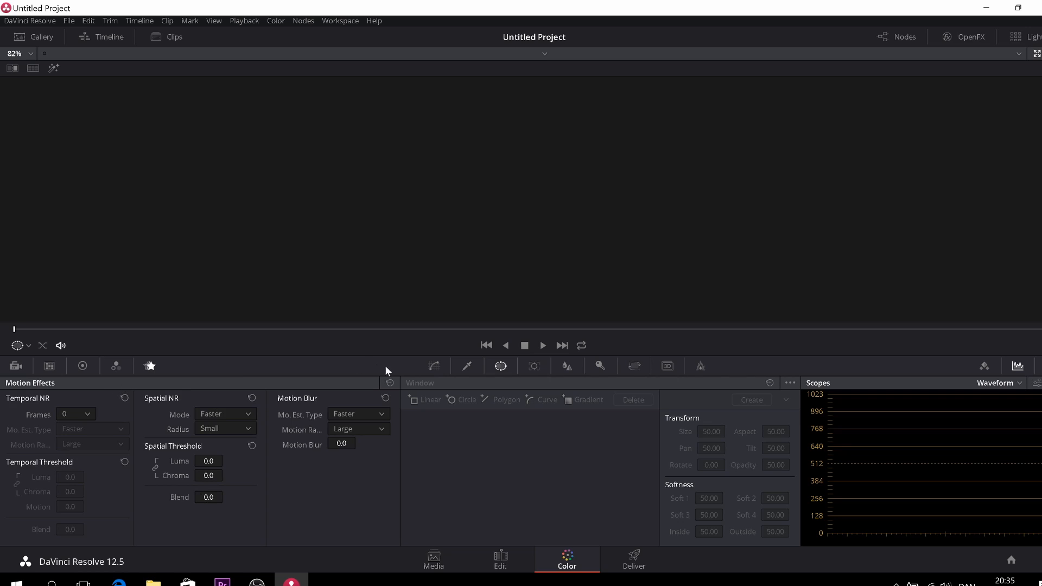
click(433, 366)
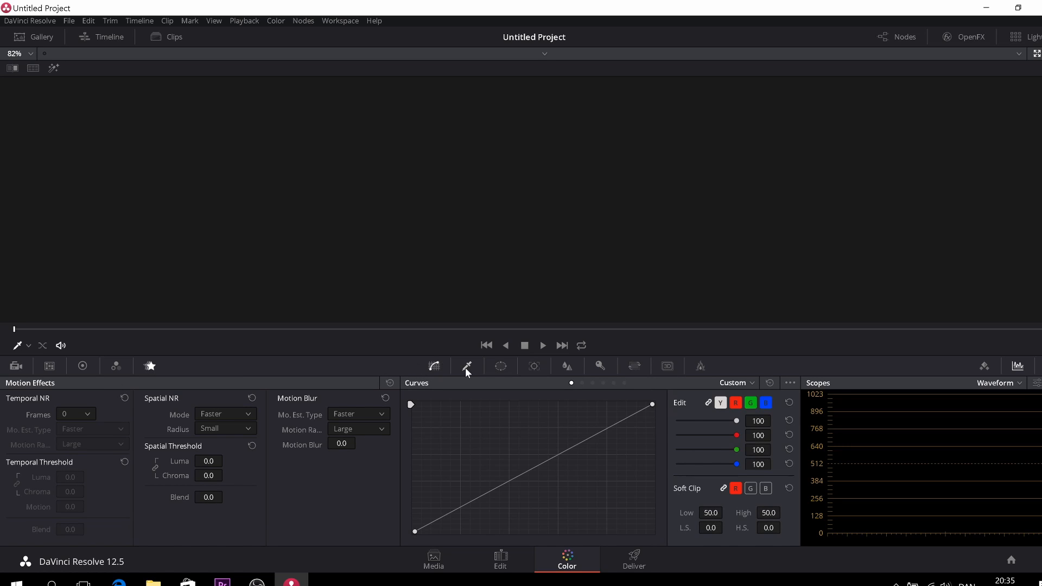
click(500, 366)
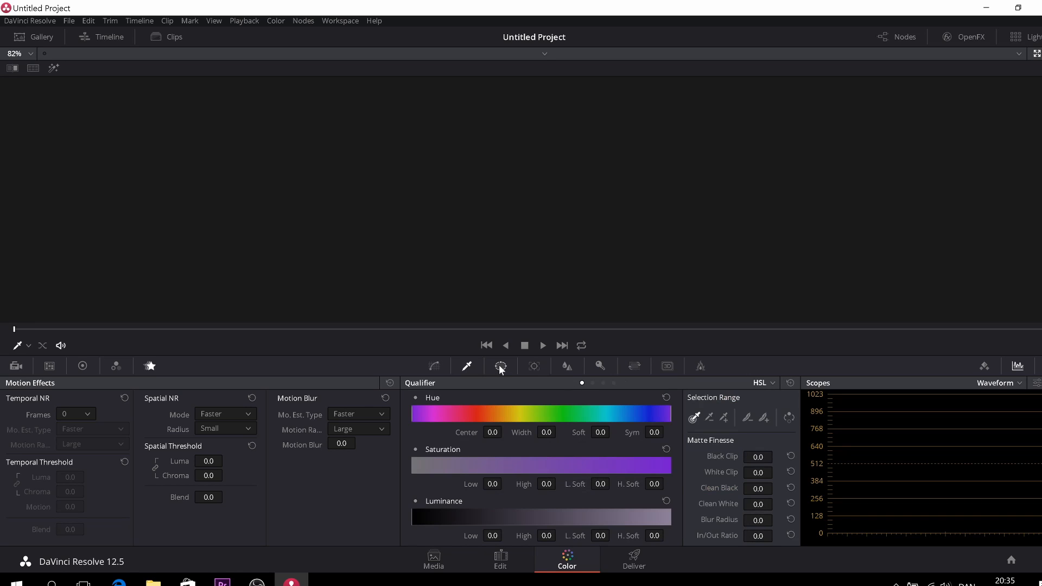
click(500, 367)
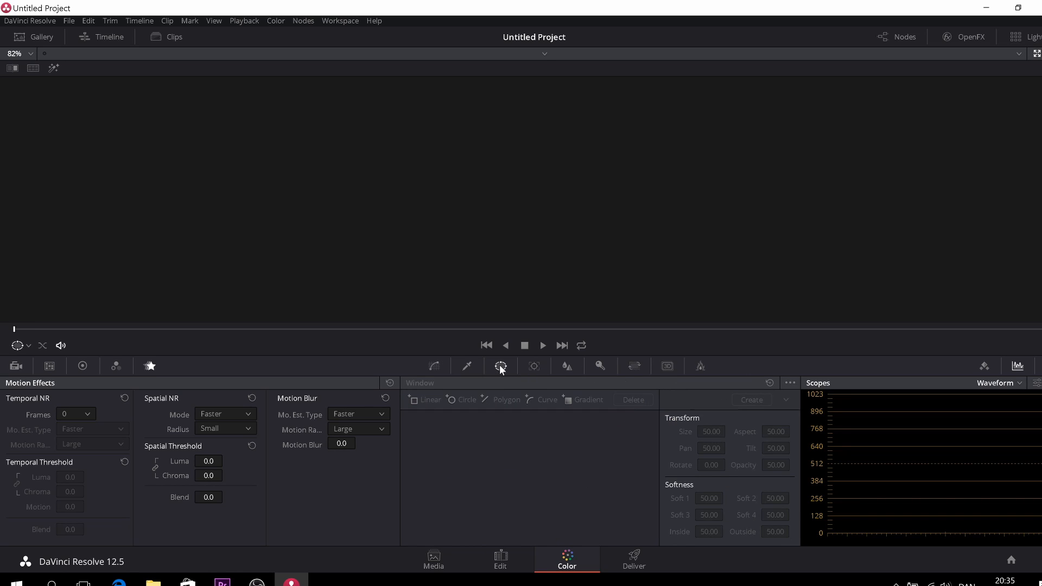
mouse_move(500, 367)
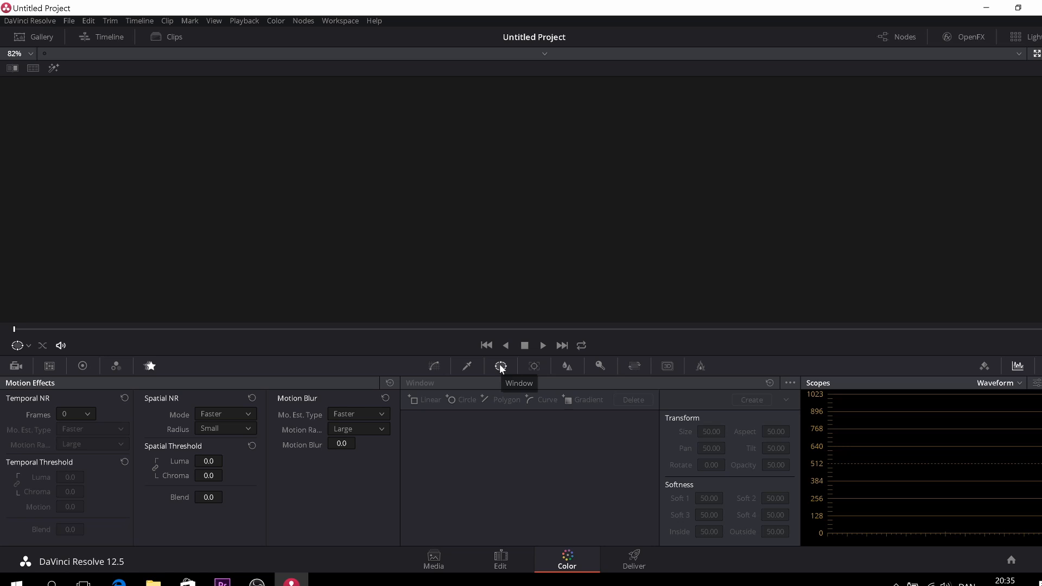
Show the Tracker, Blur and Data Burn palettes, then the Keyframes editor
click(534, 367)
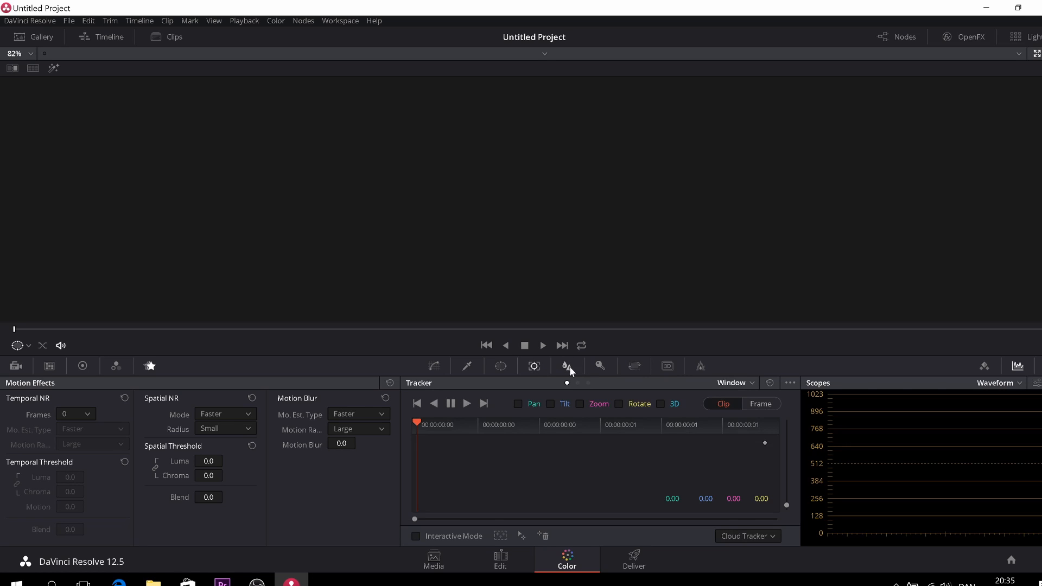
click(564, 366)
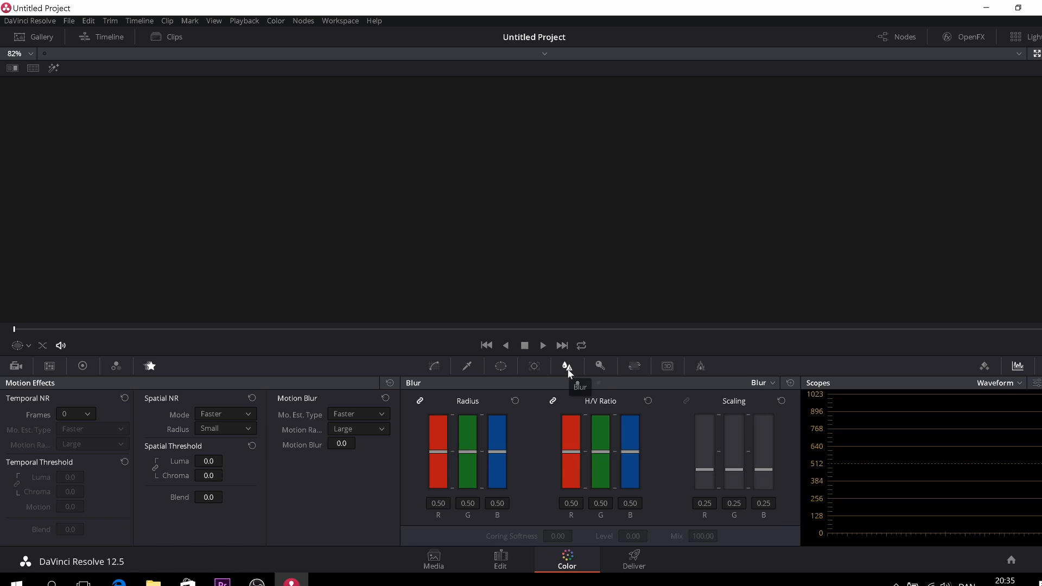
mouse_move(599, 367)
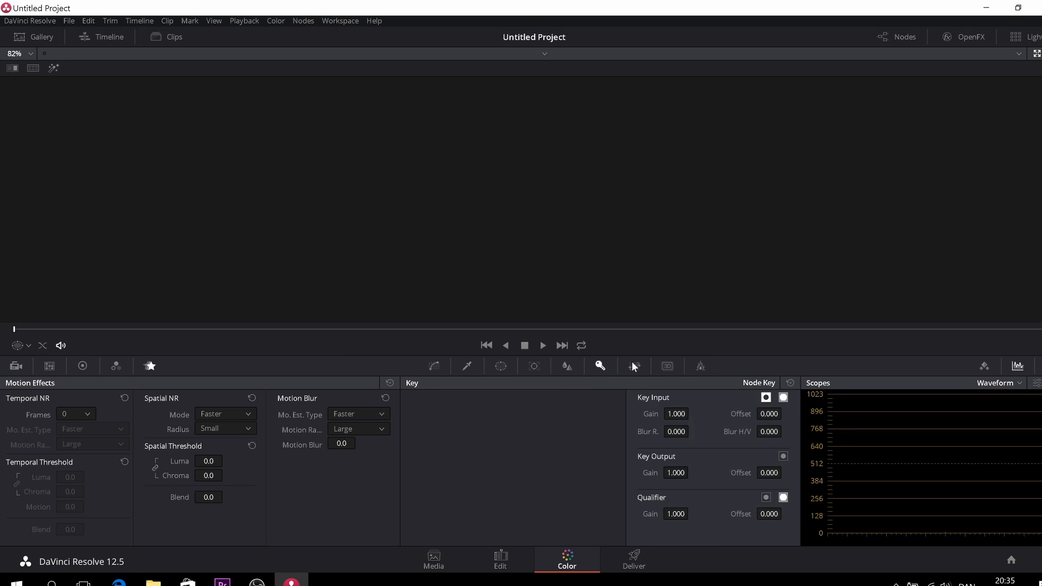
click(666, 366)
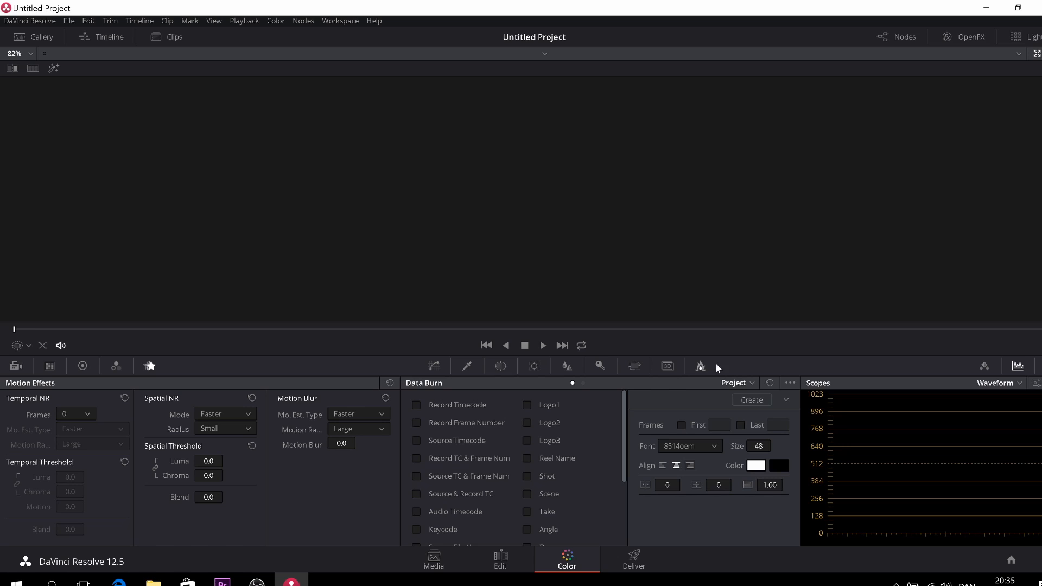
click(984, 366)
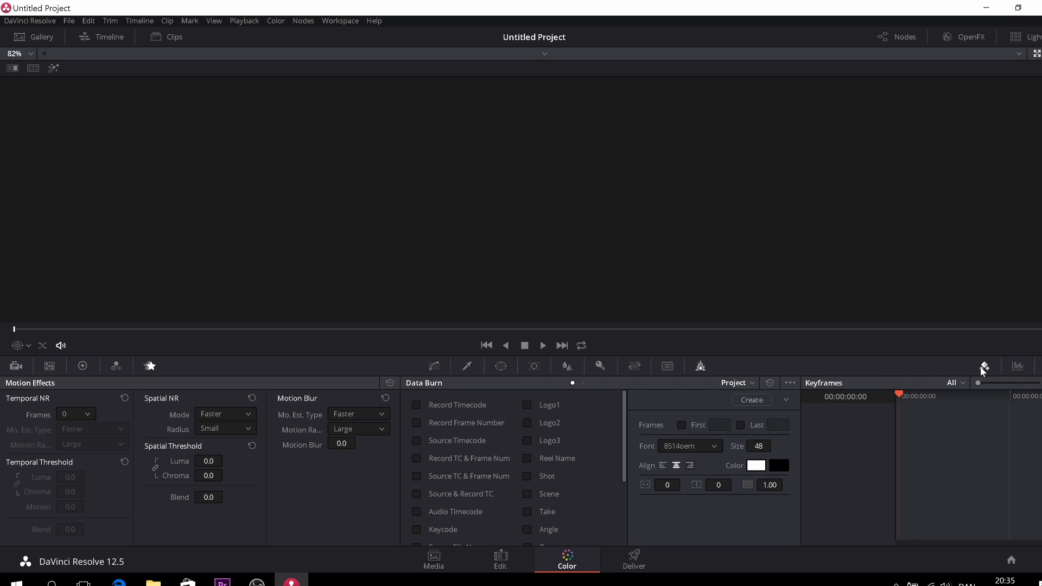
mouse_move(1027, 369)
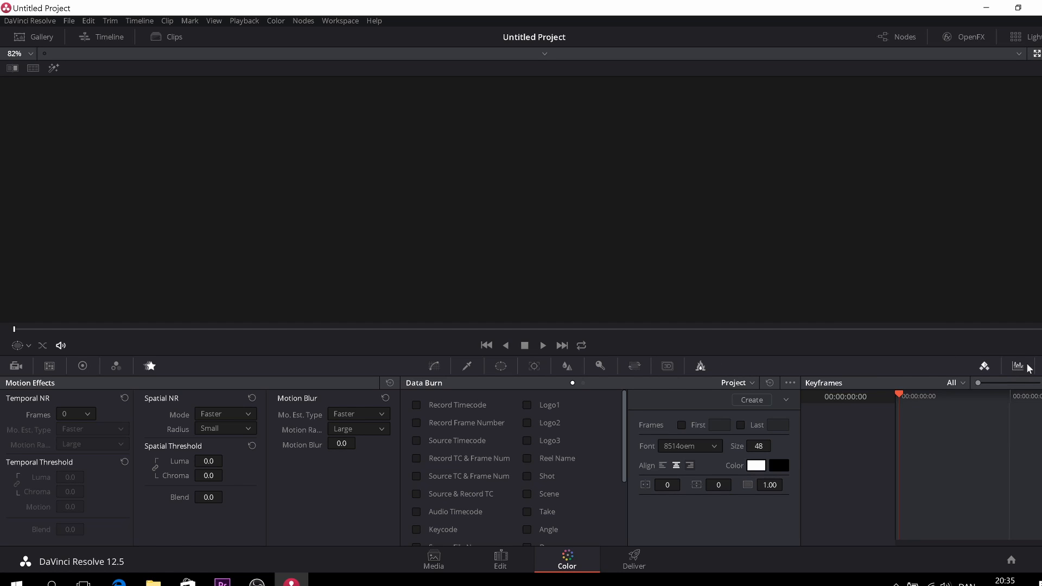
Restore the scopes panel and cycle through Parade and Vectorscope to Histogram
click(1017, 366)
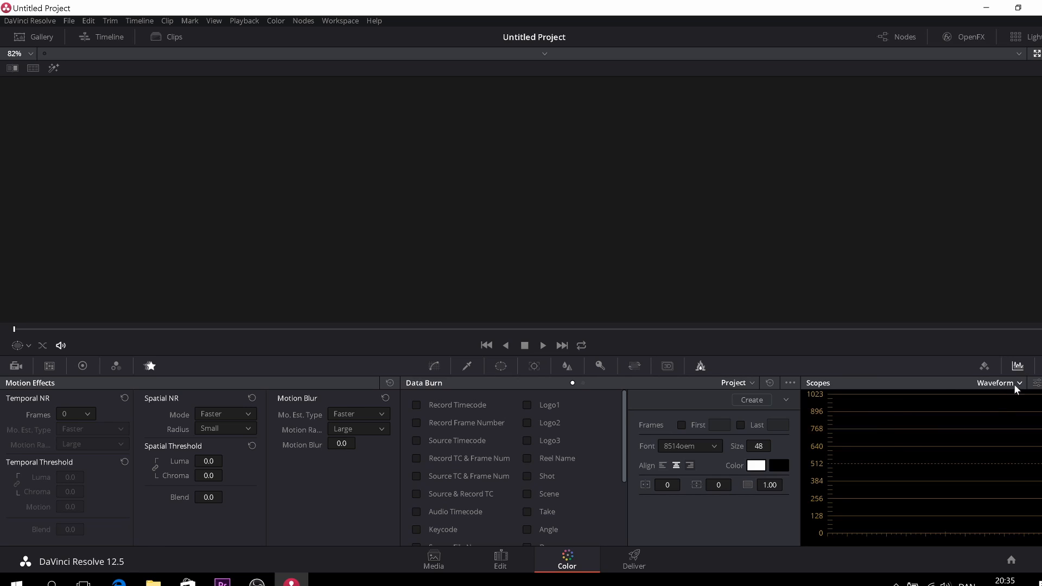
click(1000, 383)
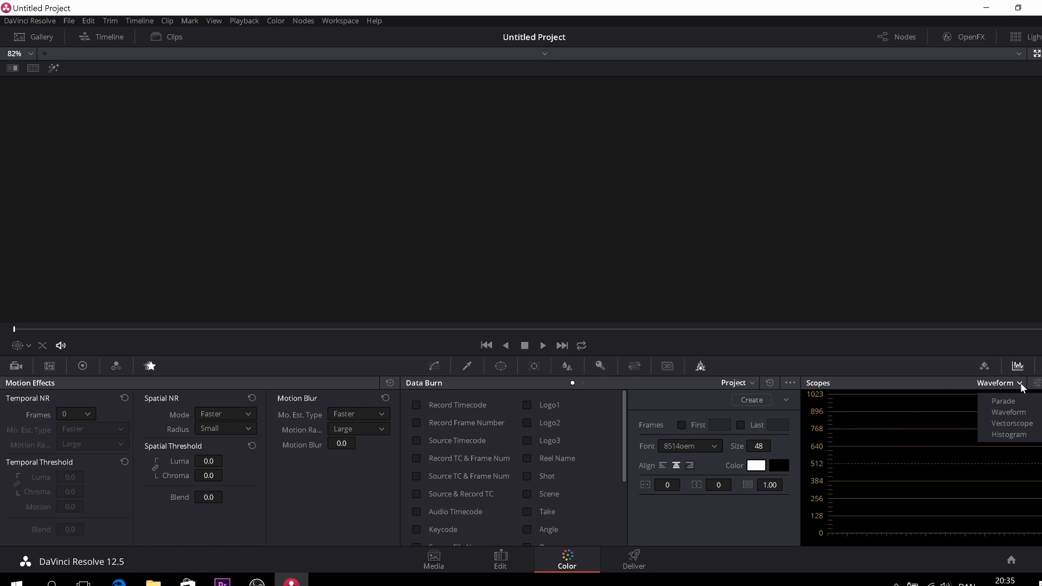
click(999, 383)
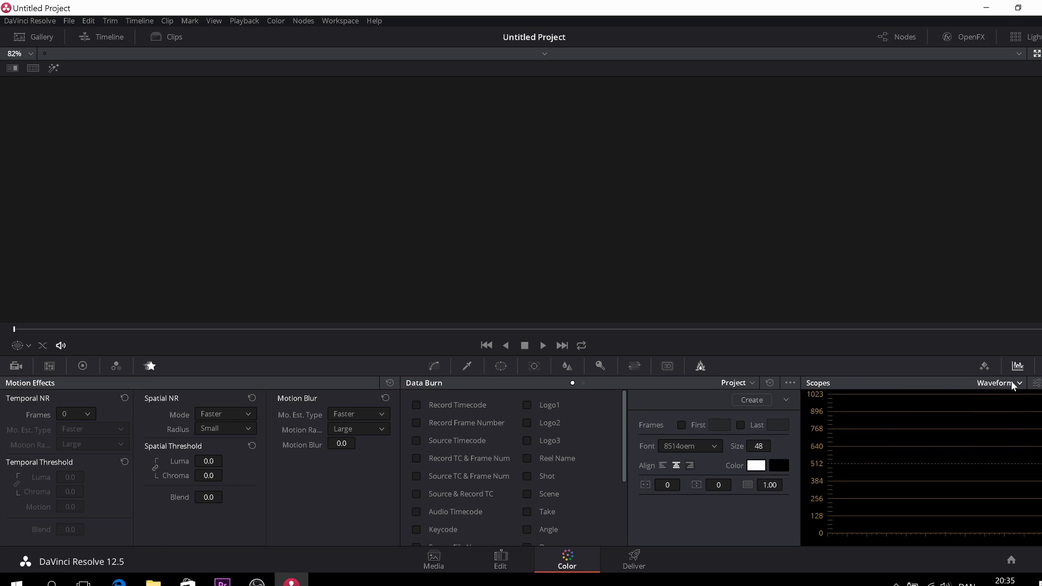
click(1000, 384)
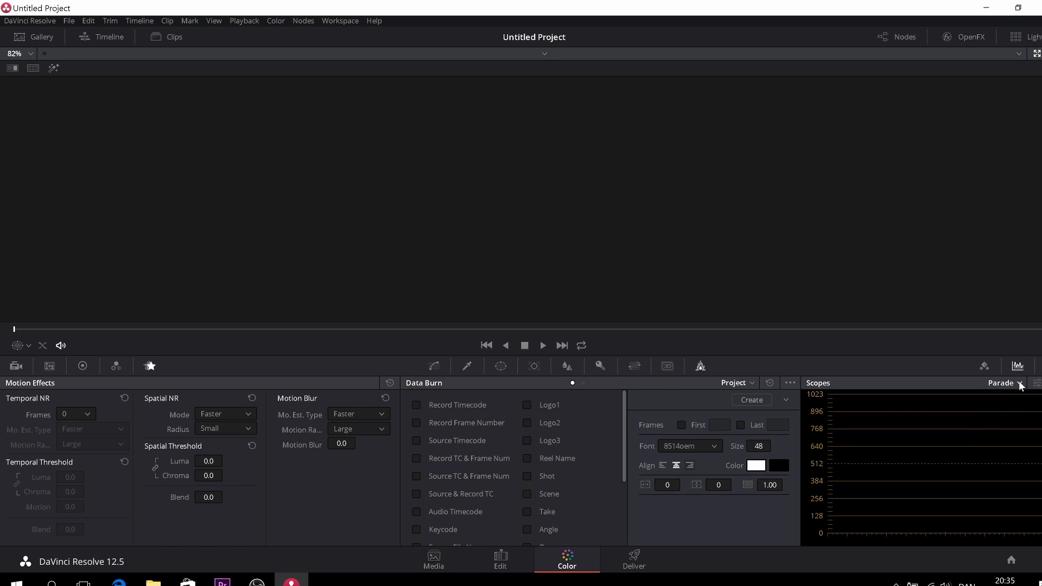
click(1000, 383)
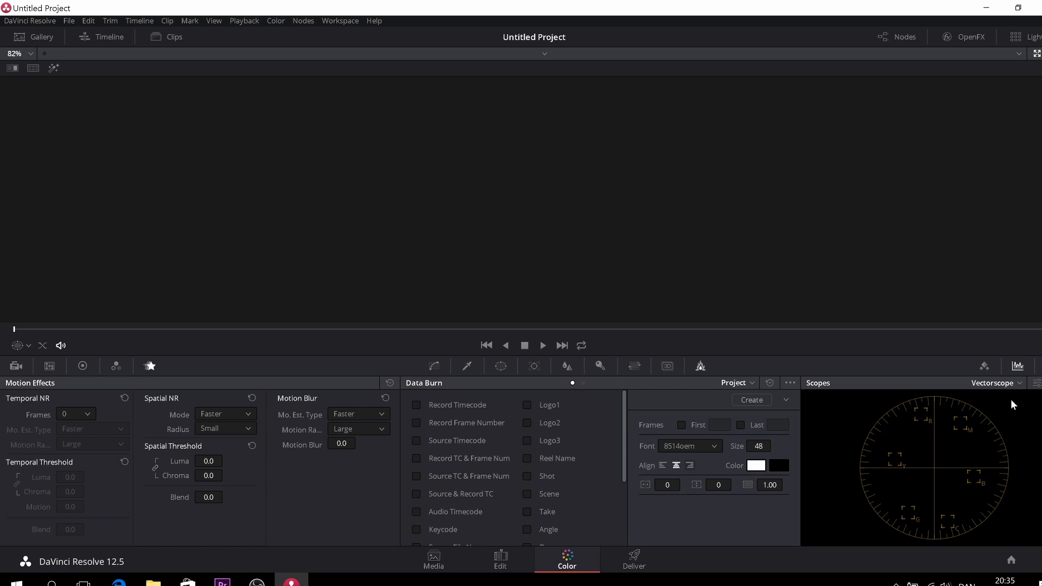
click(995, 383)
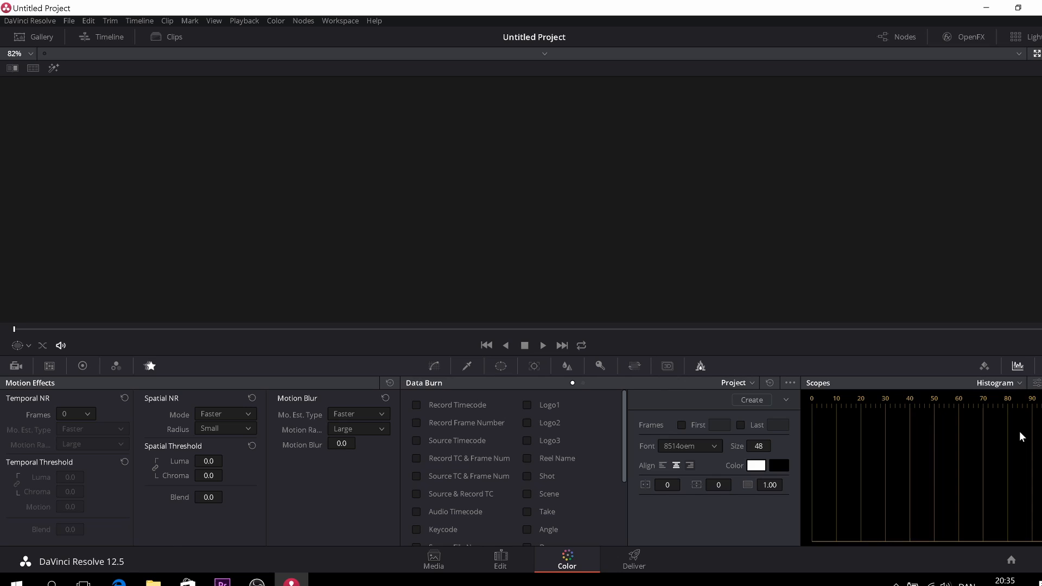
mouse_move(1007, 430)
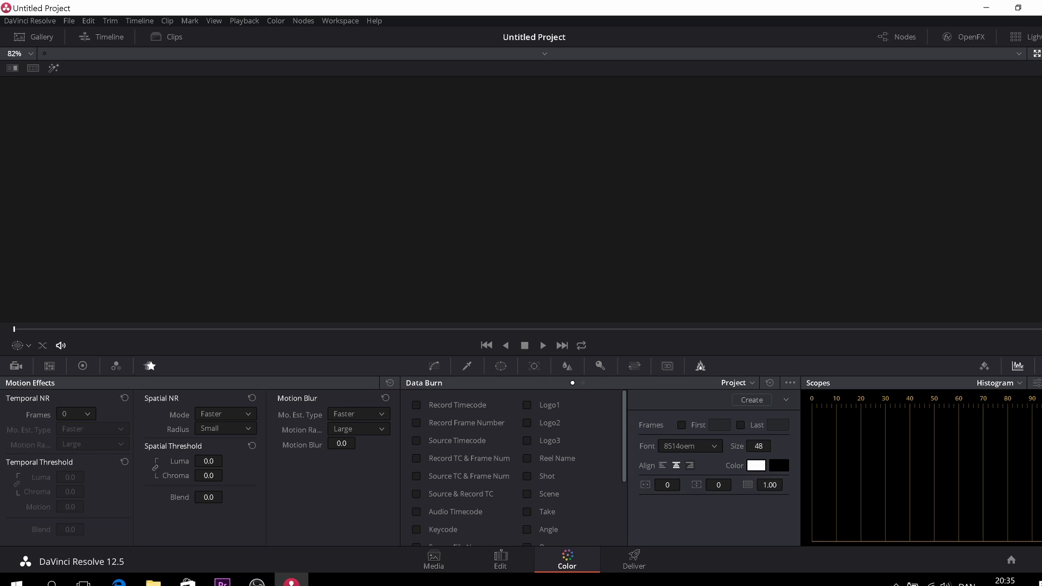
mouse_move(861, 52)
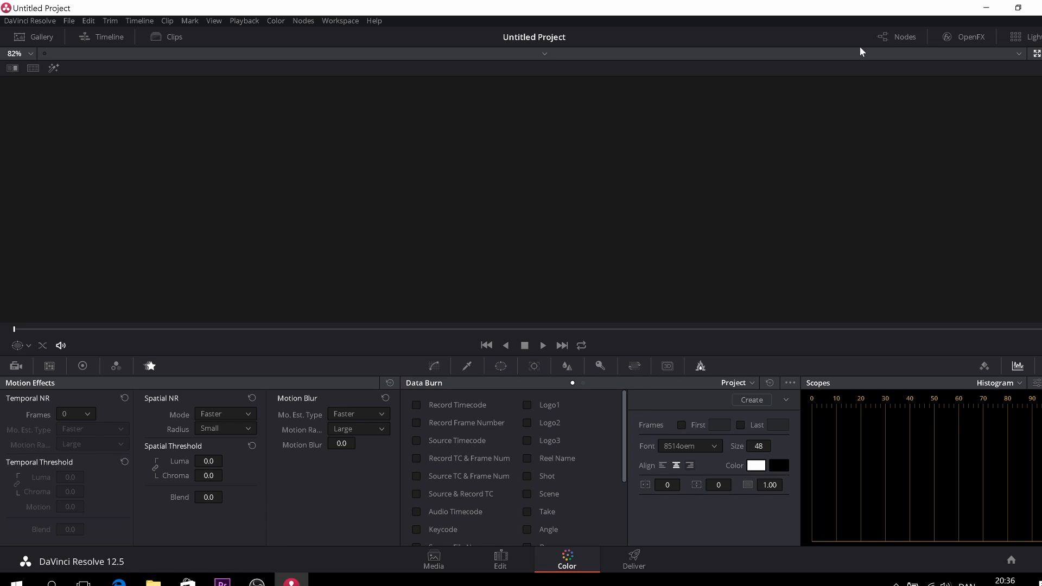
mouse_move(905, 54)
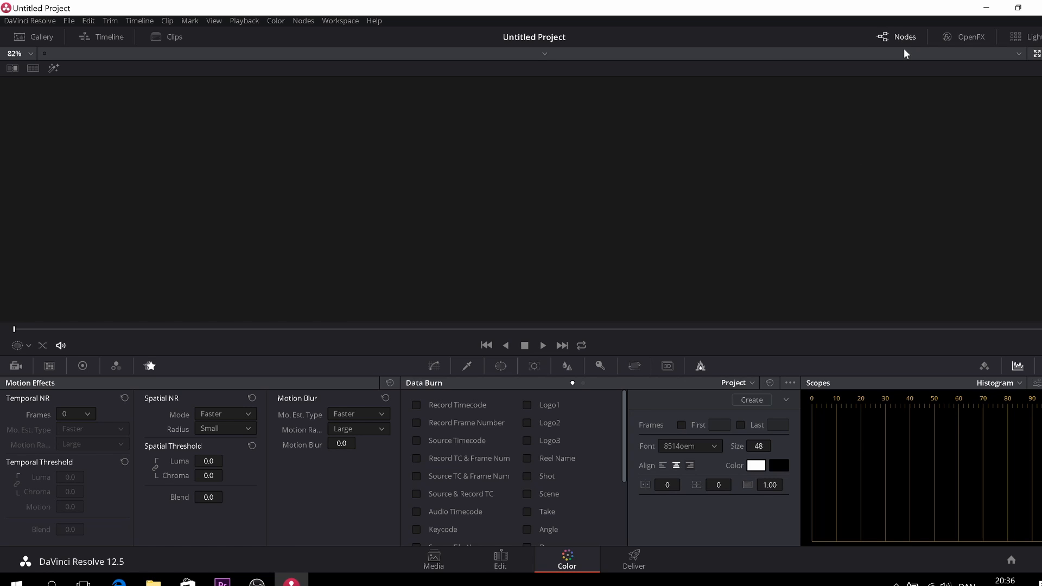
mouse_move(906, 54)
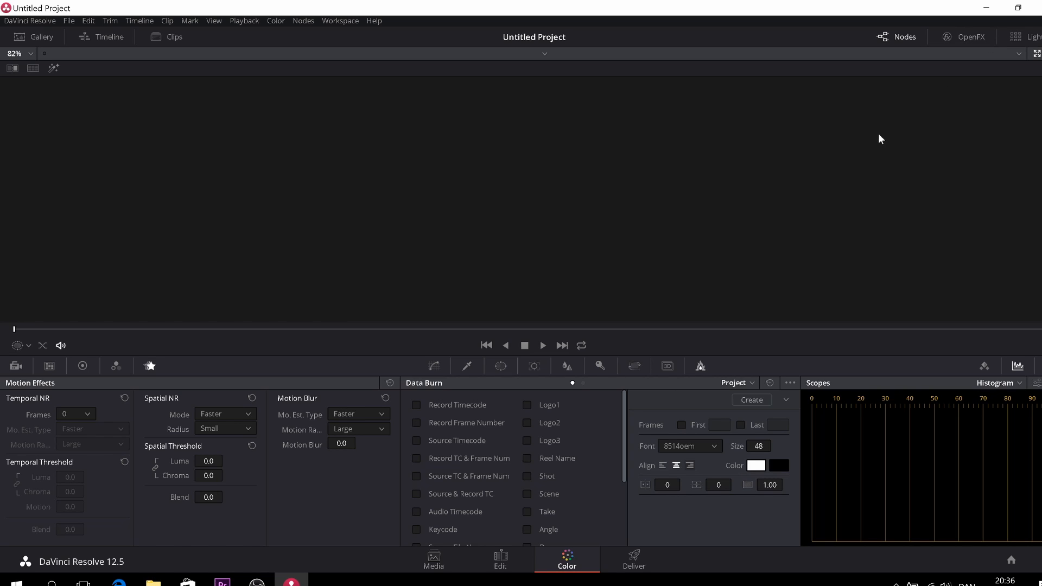
mouse_move(633, 558)
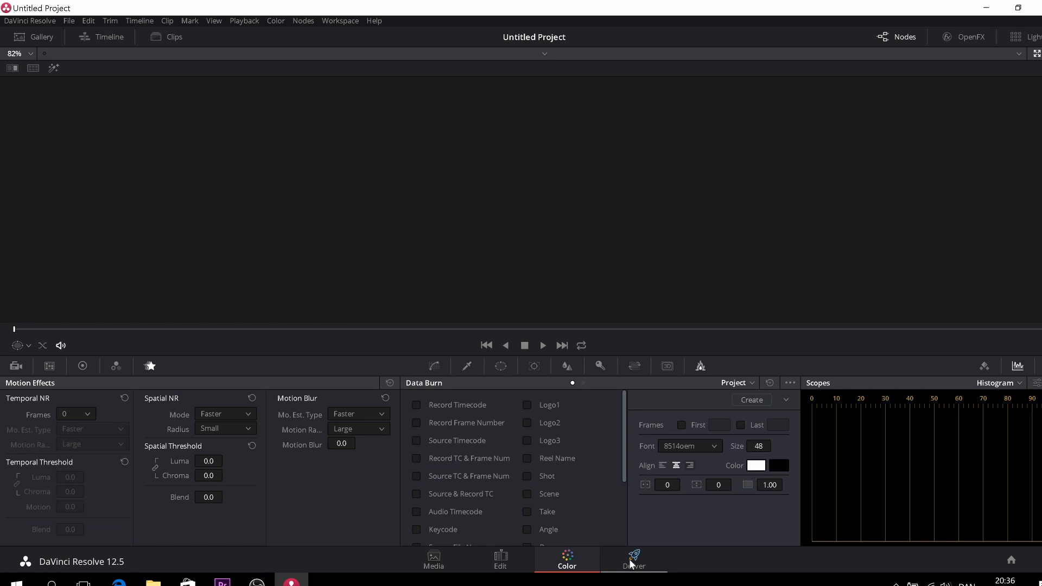
Switch to the Deliver page with its render settings and empty render queue
click(632, 559)
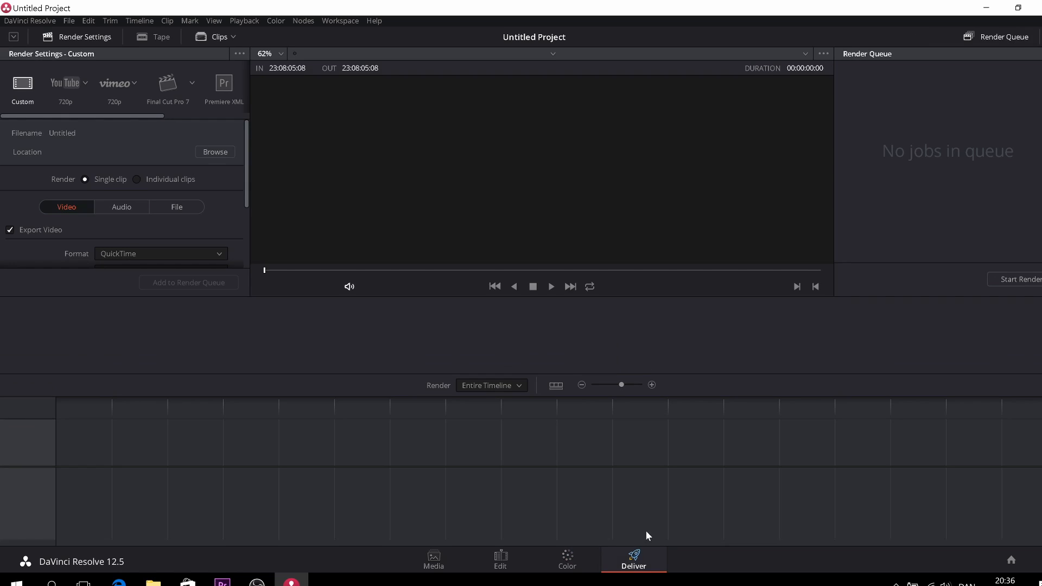
mouse_move(157, 237)
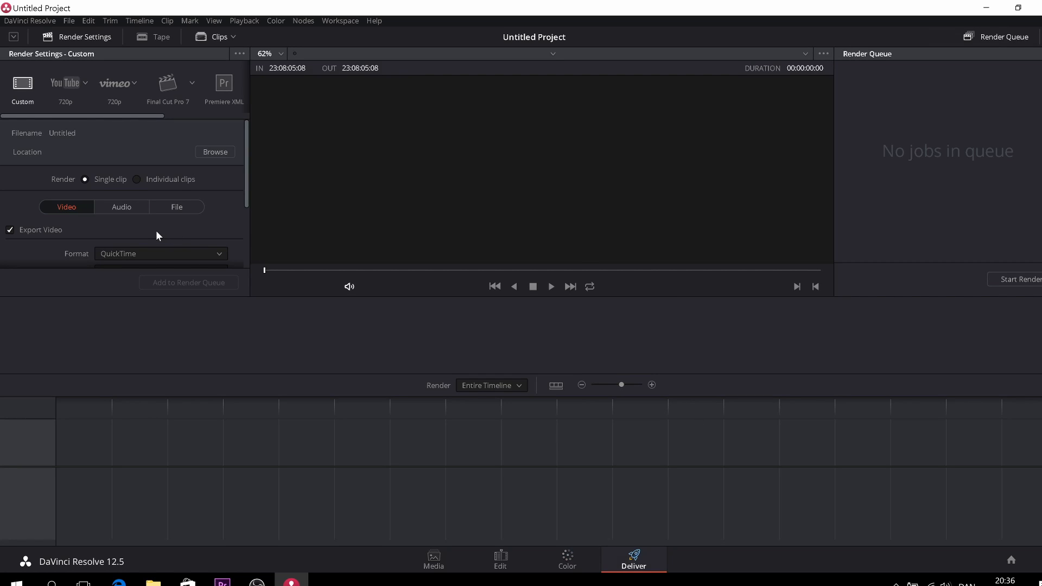
mouse_move(117, 220)
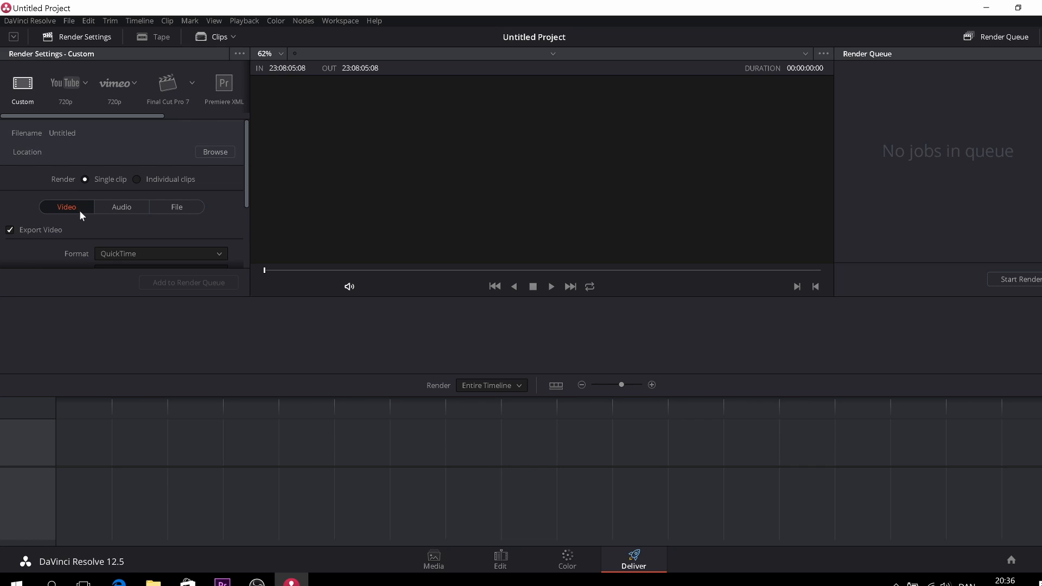
View the Audio render settings (Linear PCM), then the File naming options
click(121, 206)
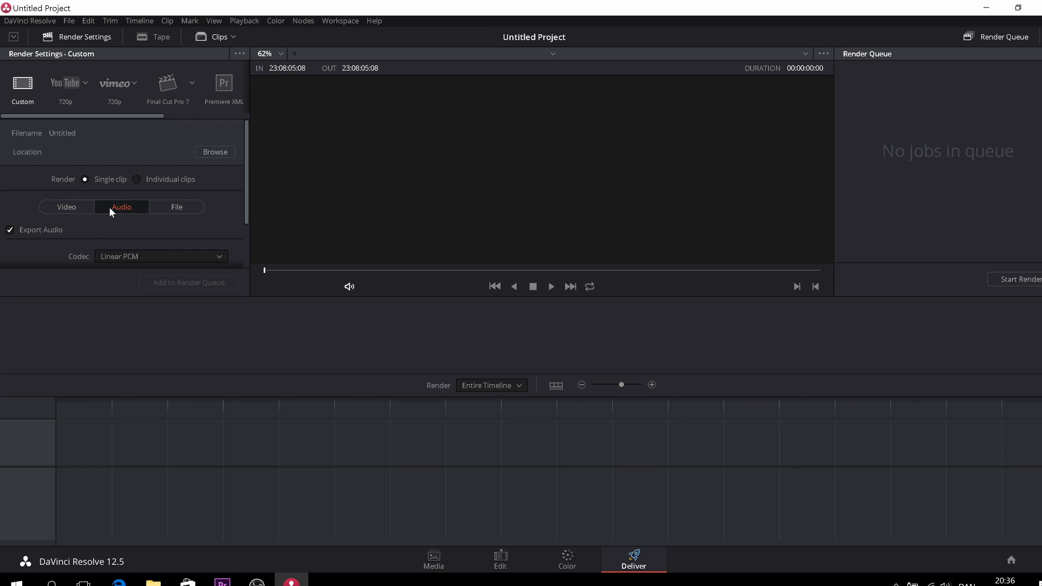
mouse_move(188, 208)
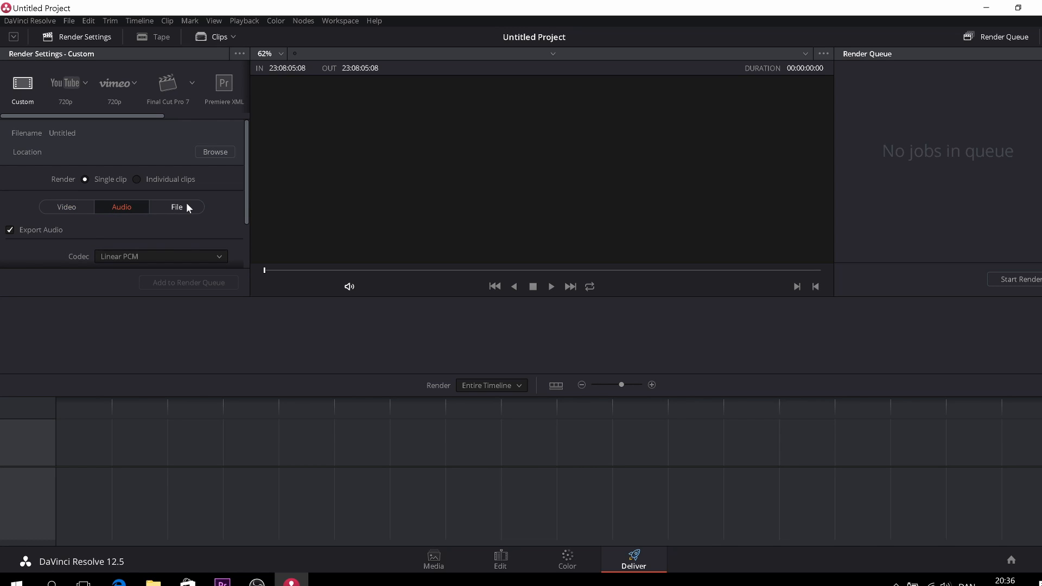
click(177, 207)
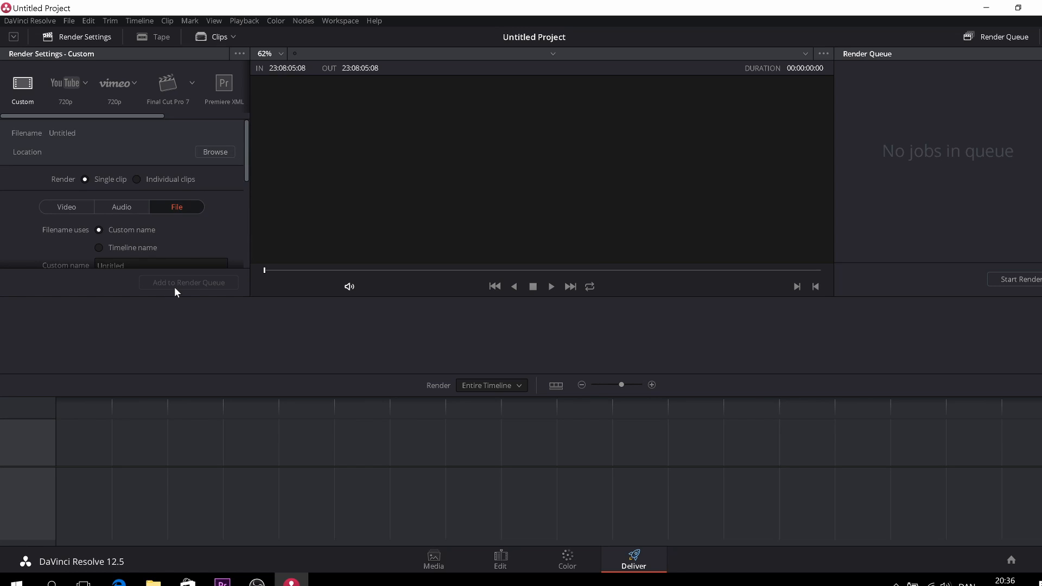
mouse_move(189, 283)
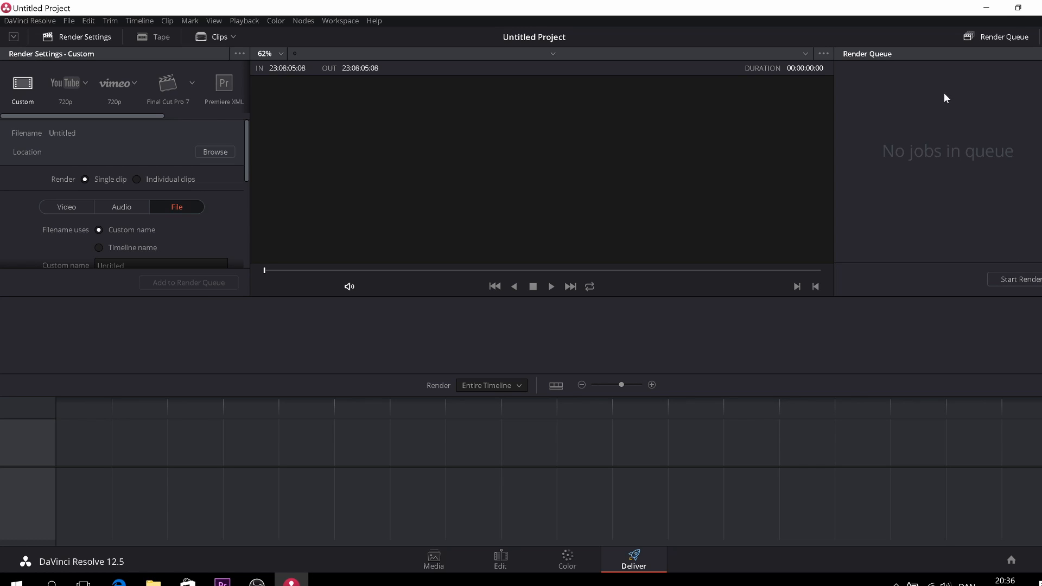
mouse_move(905, 187)
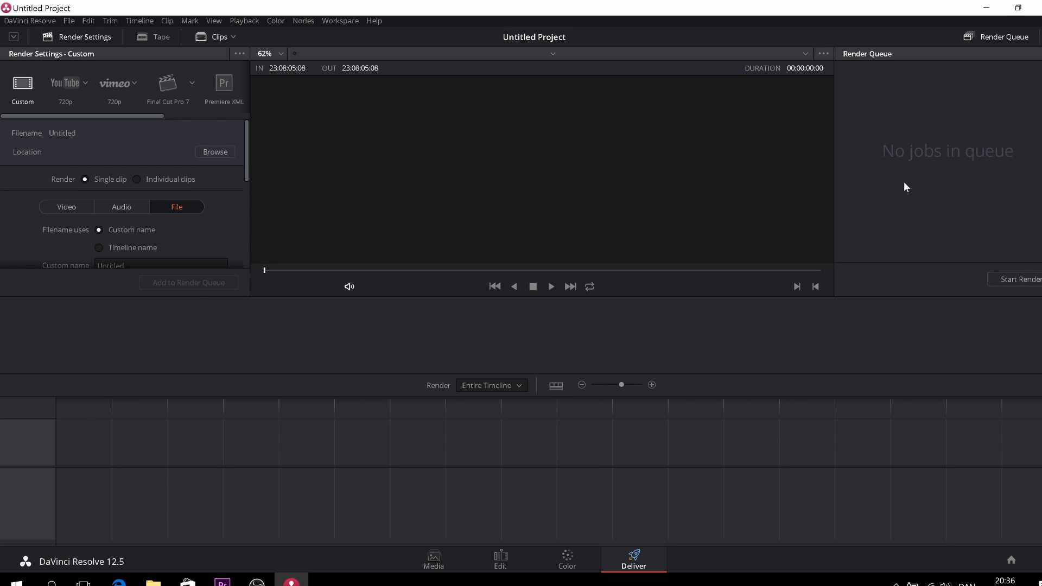
mouse_move(913, 225)
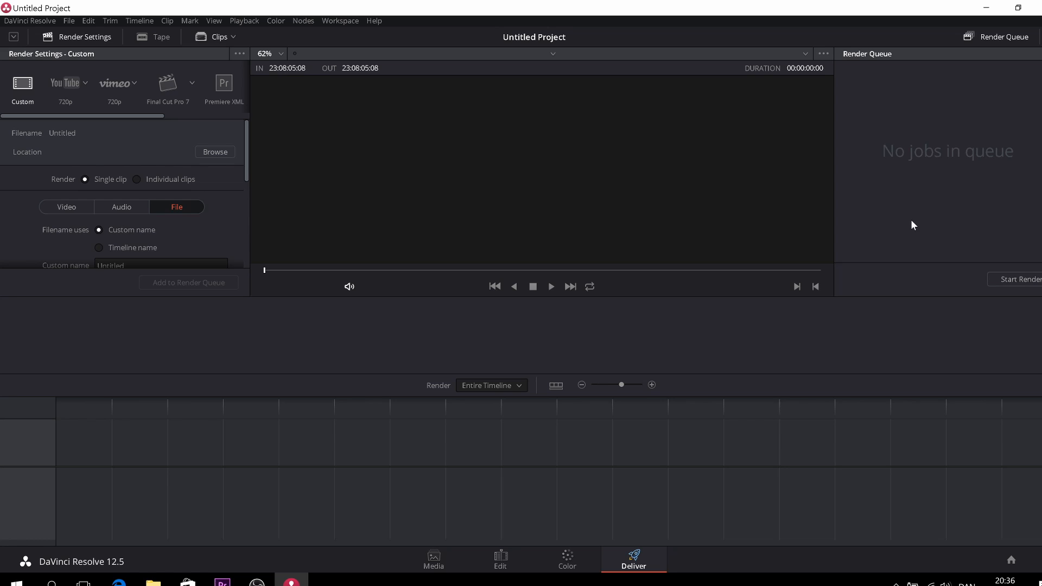
mouse_move(569, 526)
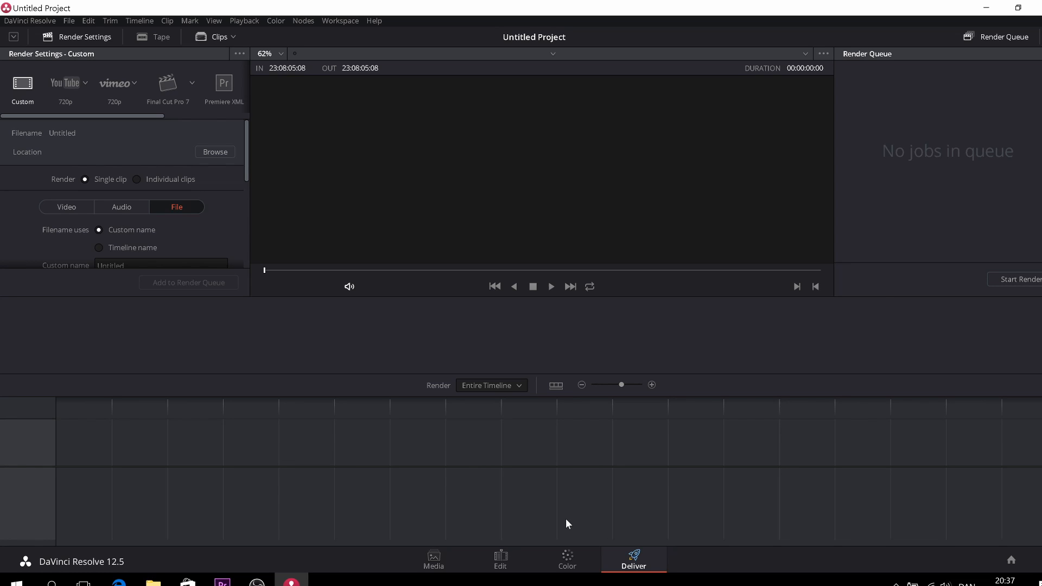
mouse_move(500, 557)
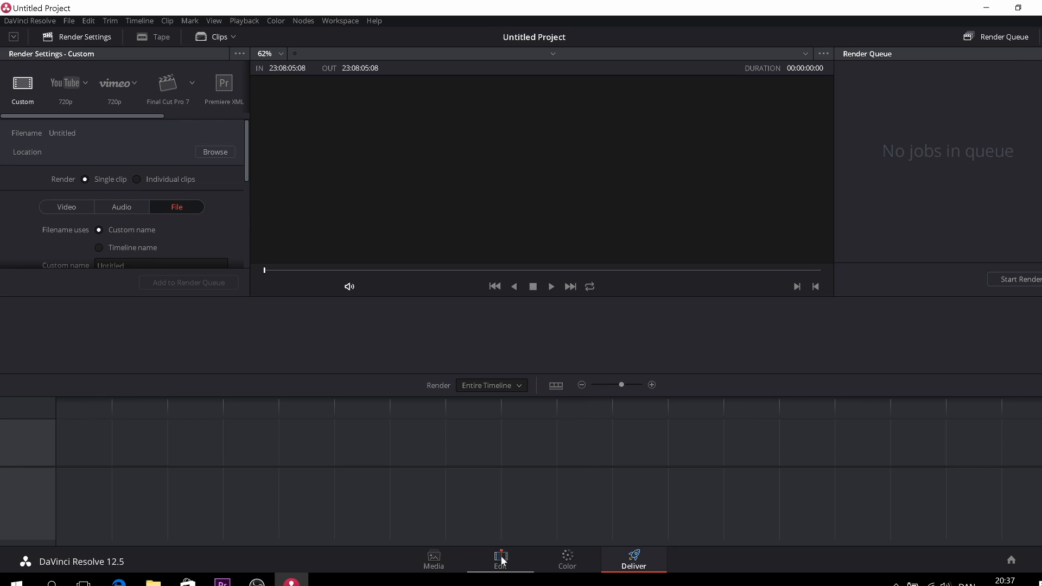
Switch back to the Edit page with its empty media pool and timeline
click(499, 559)
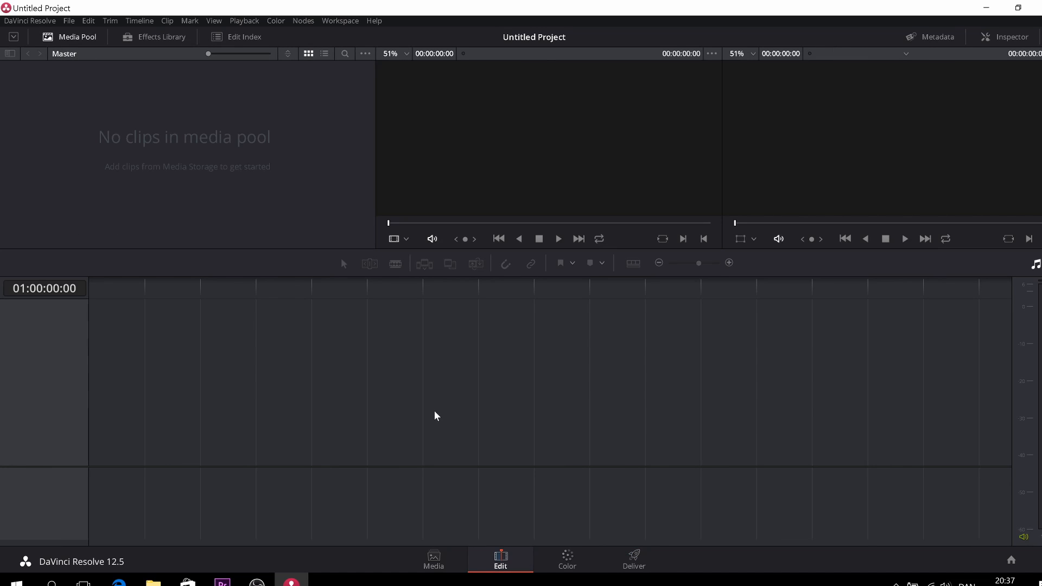